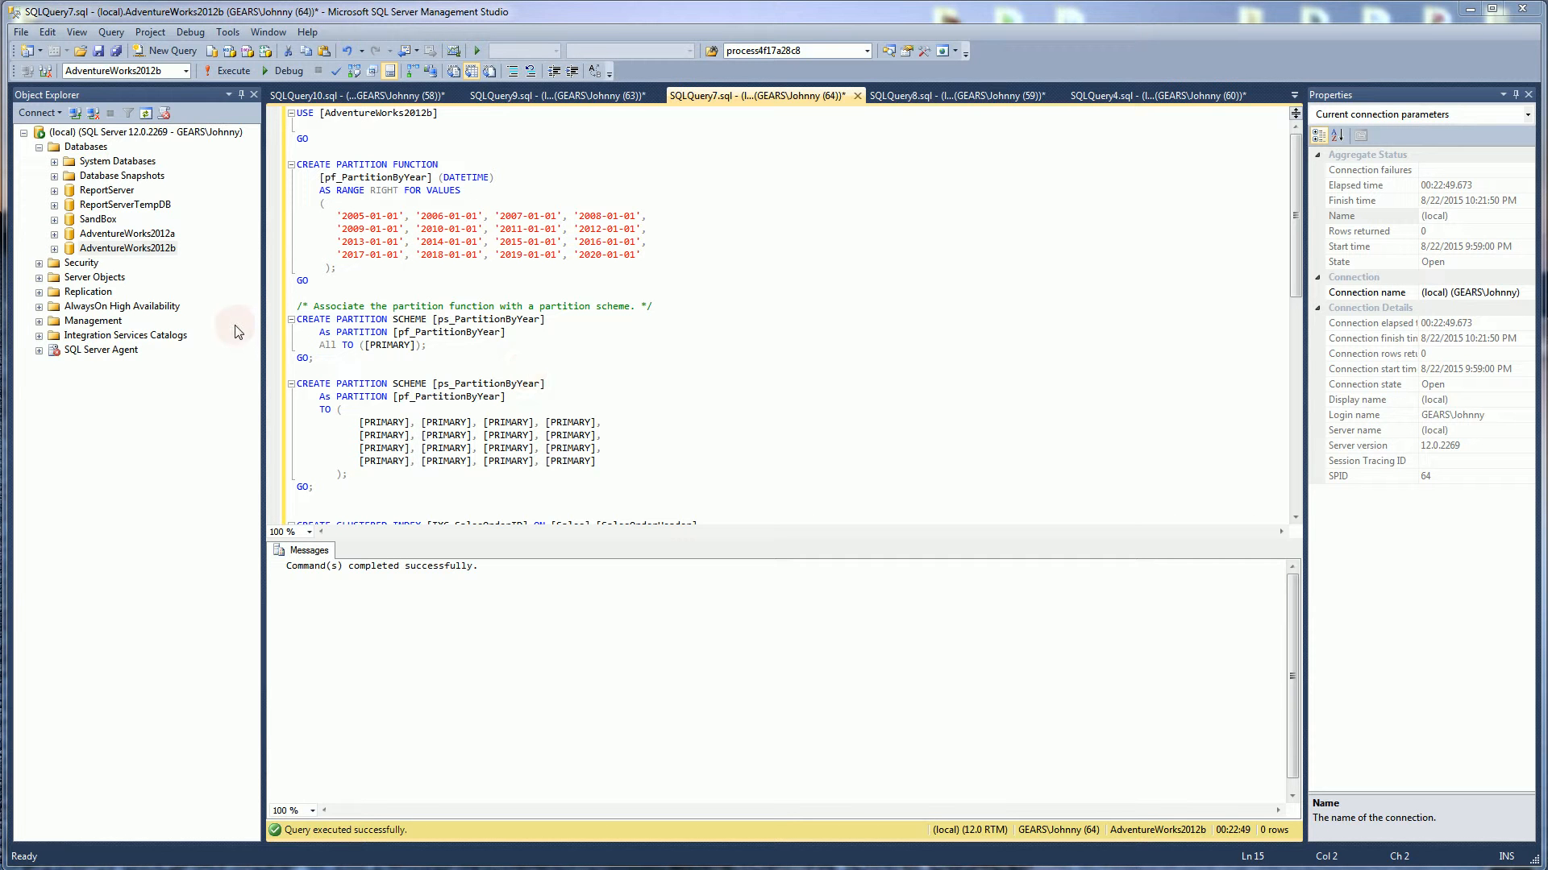
- Point out the AdventureWorks2012a database and the first partition boundary date in the script
{"action": "left_click", "coordinate": [125, 232]}
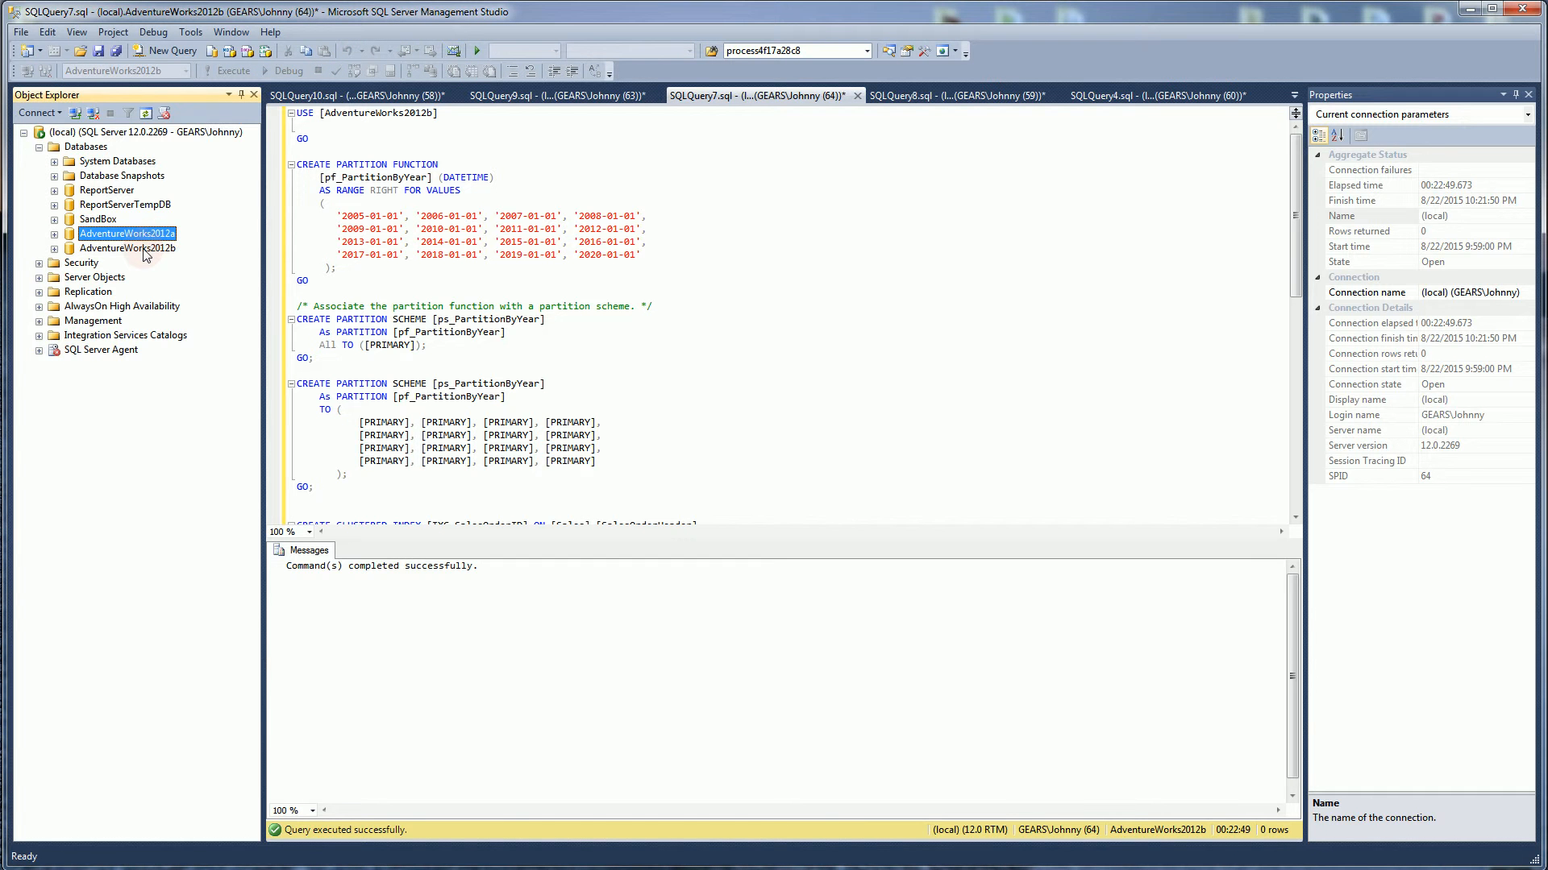
{"action": "left_click", "coordinate": [429, 281]}
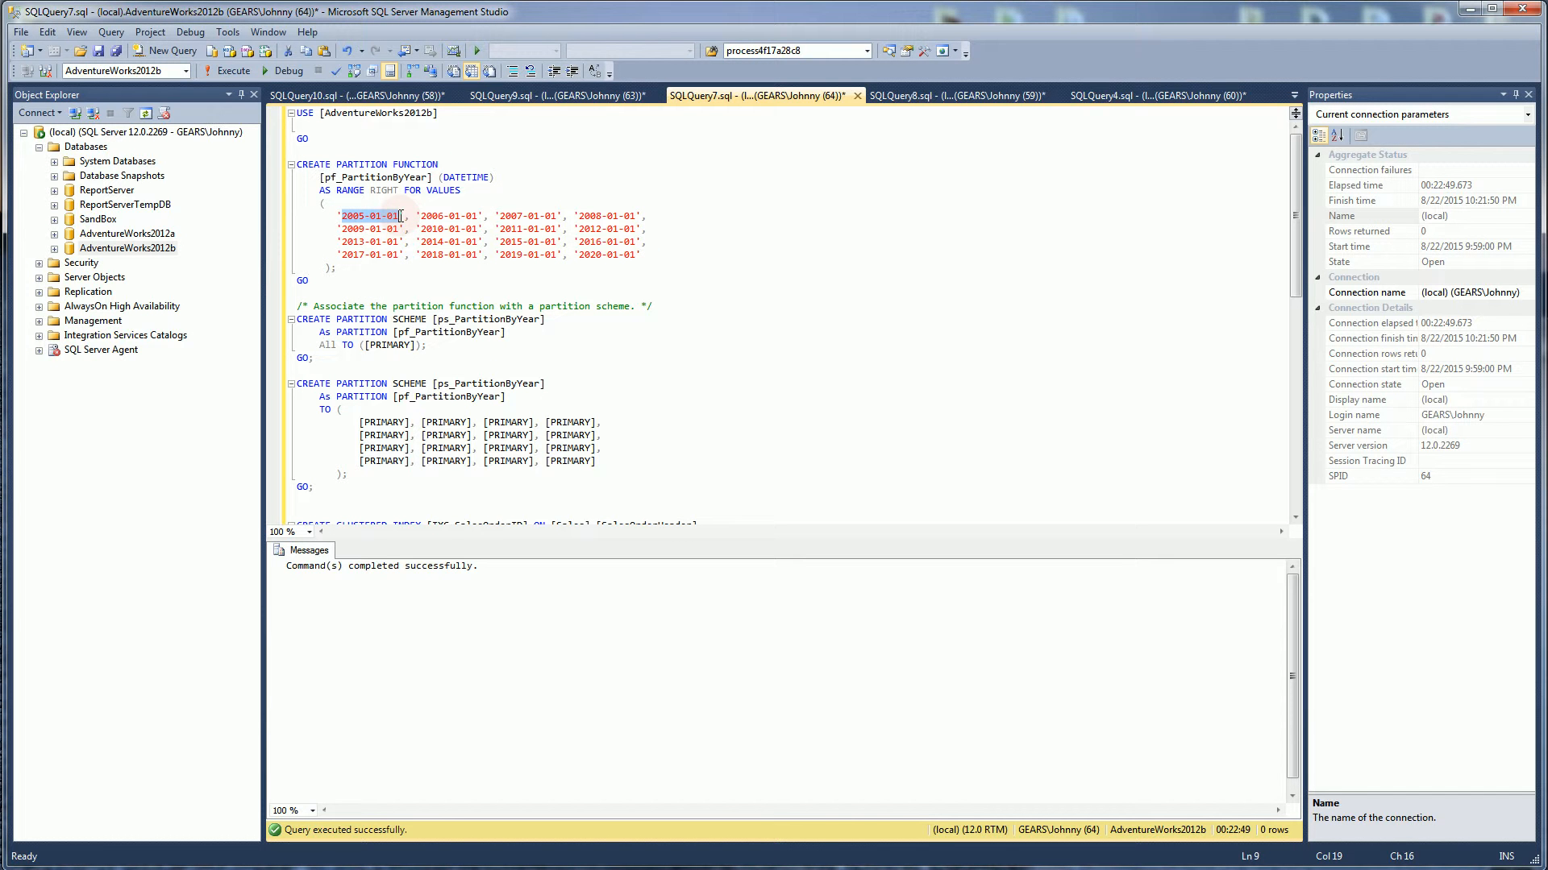
{"action": "left_click", "coordinate": [390, 268]}
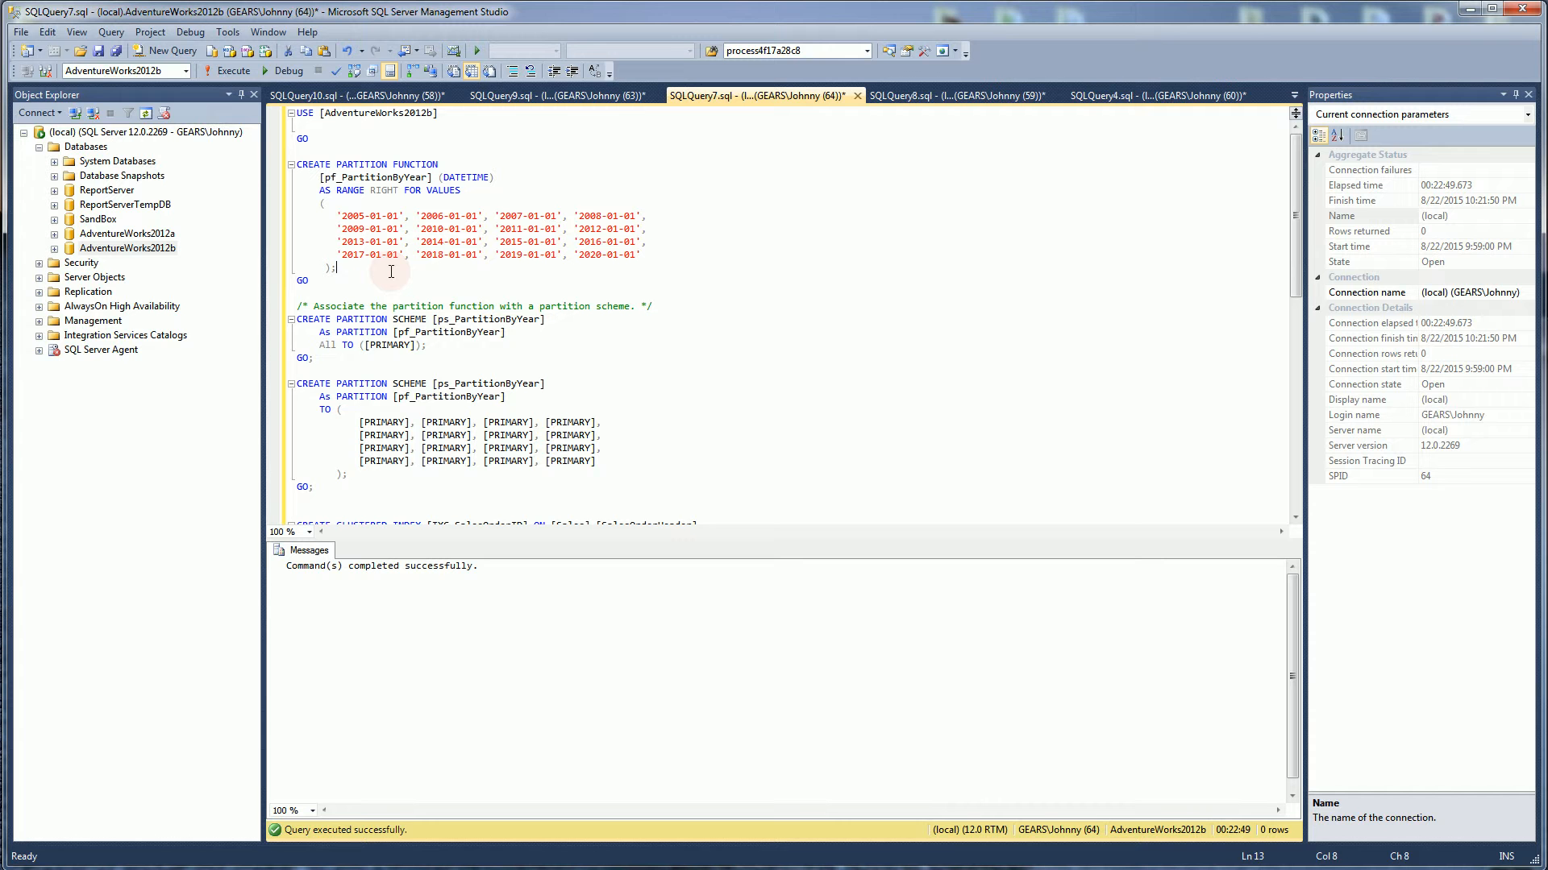
{"action": "mouse_move", "coordinate": [372, 274]}
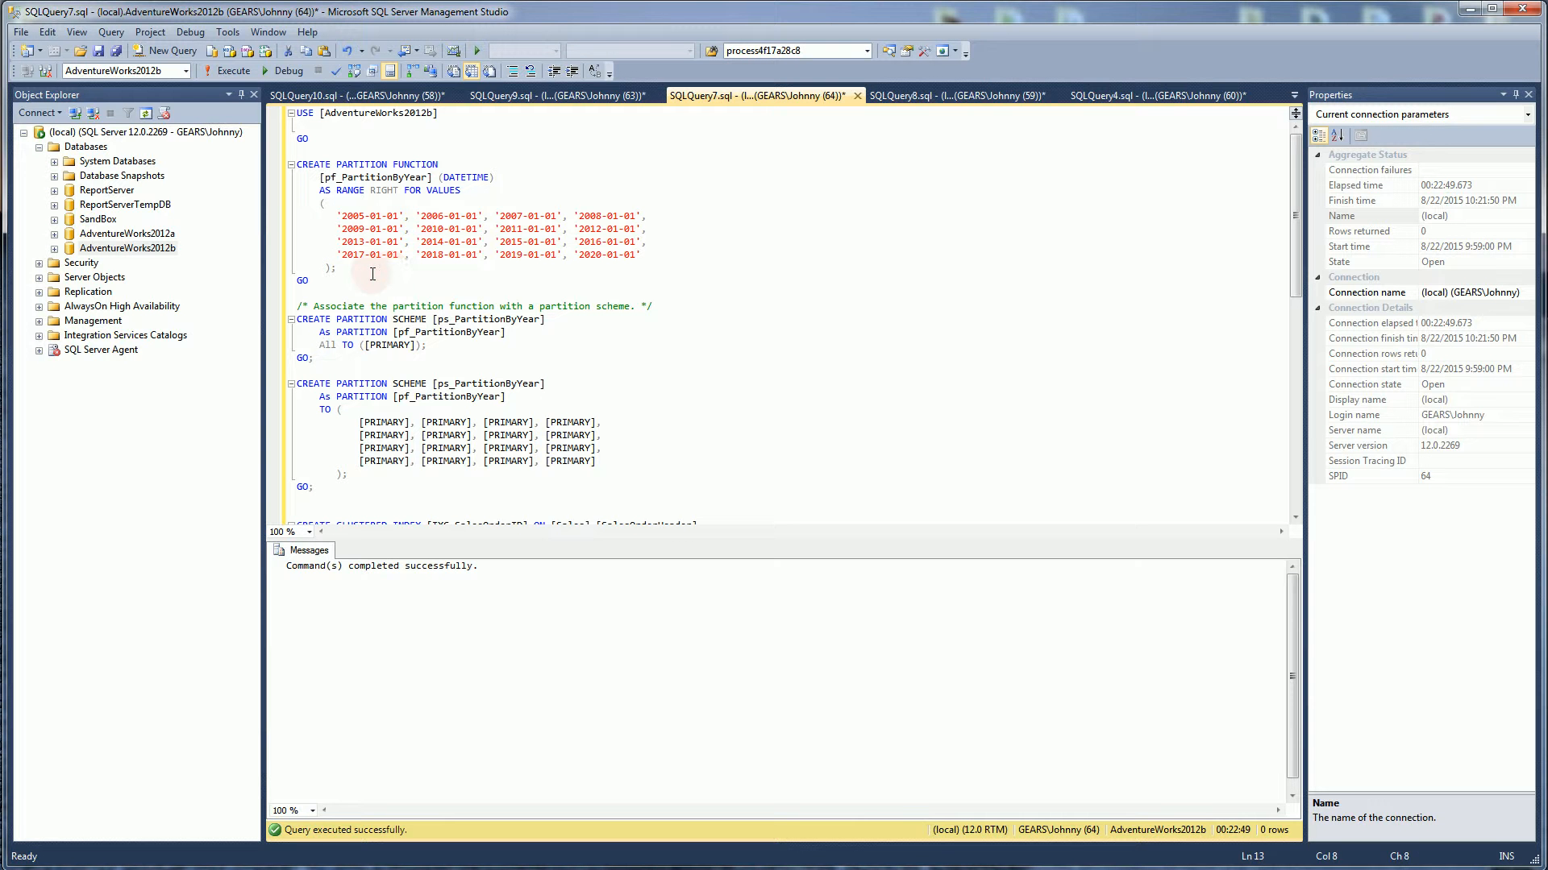
- Retarget the partition query's USE line to AdventureWorks2012b and select the TABLE query block
{"action": "left_click", "coordinate": [948, 95]}
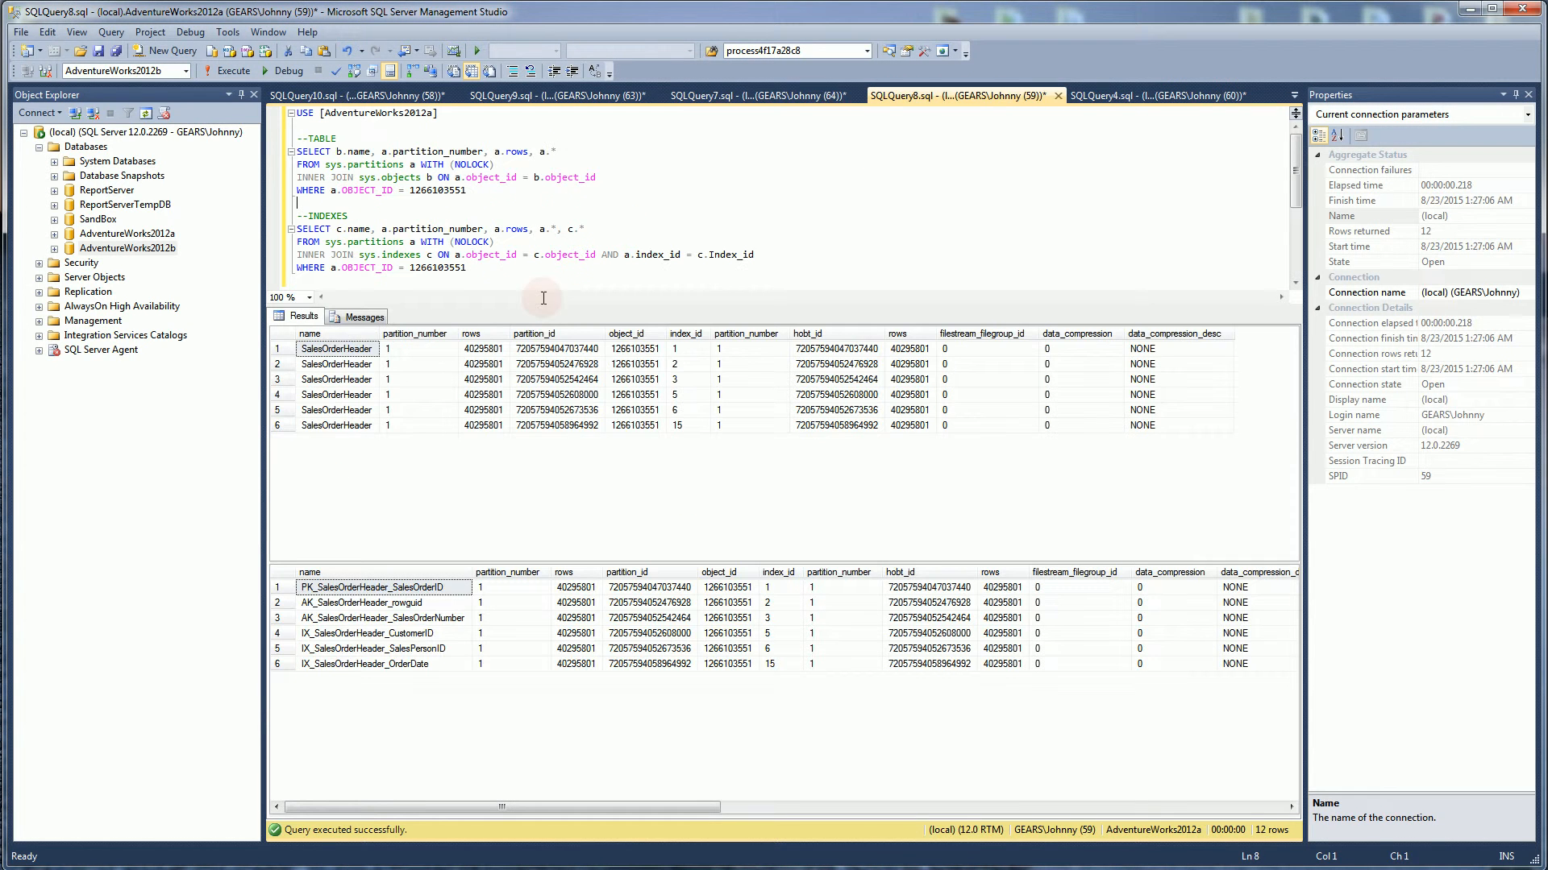
{"action": "left_click", "coordinate": [425, 113]}
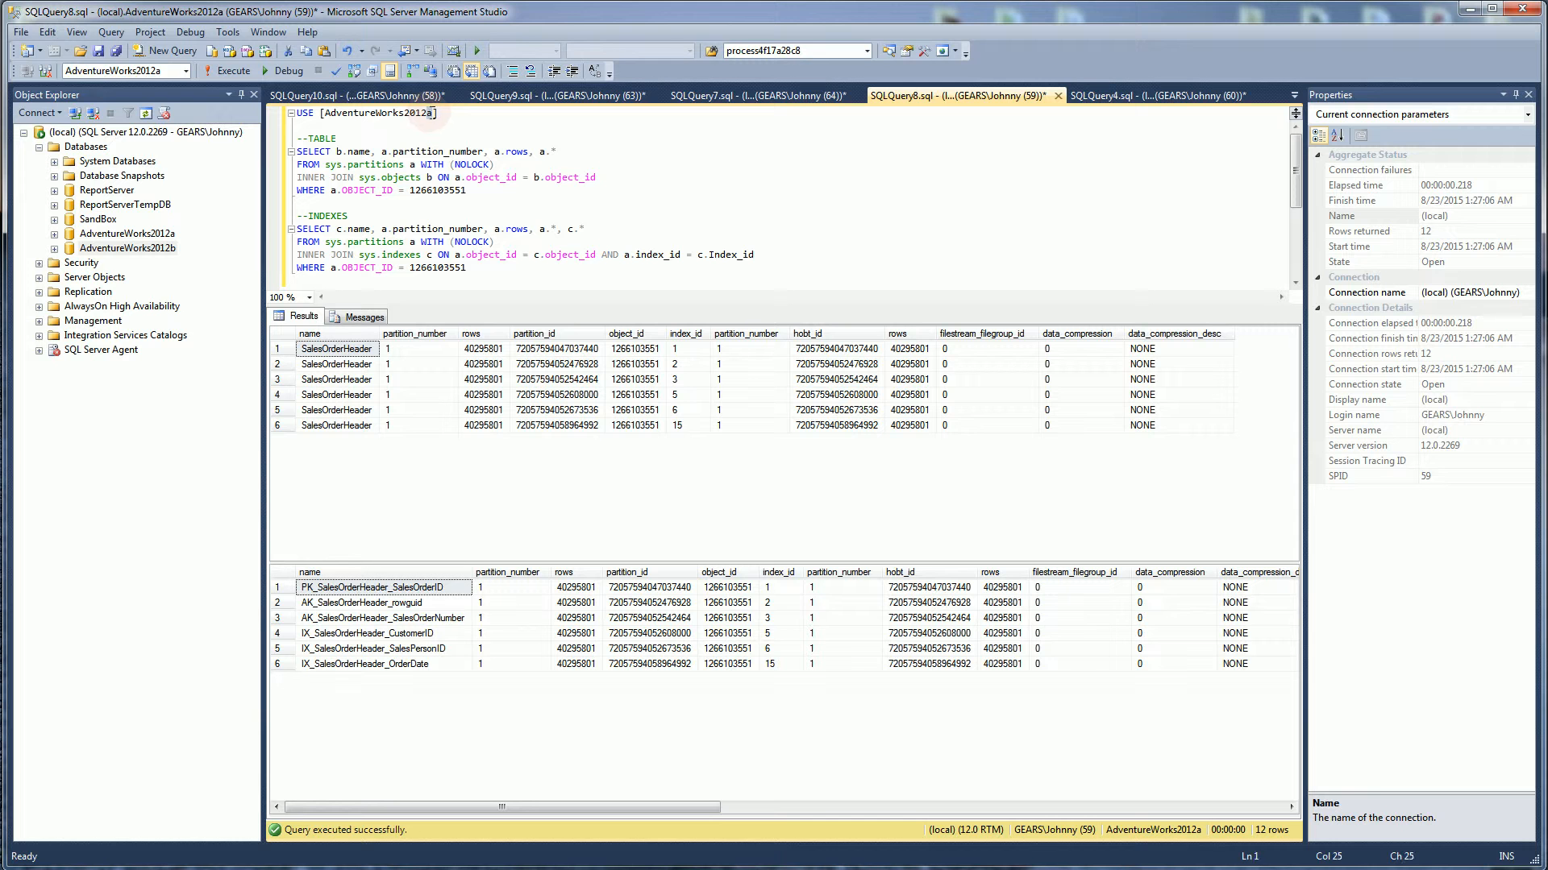
{"action": "left_click", "coordinate": [556, 240]}
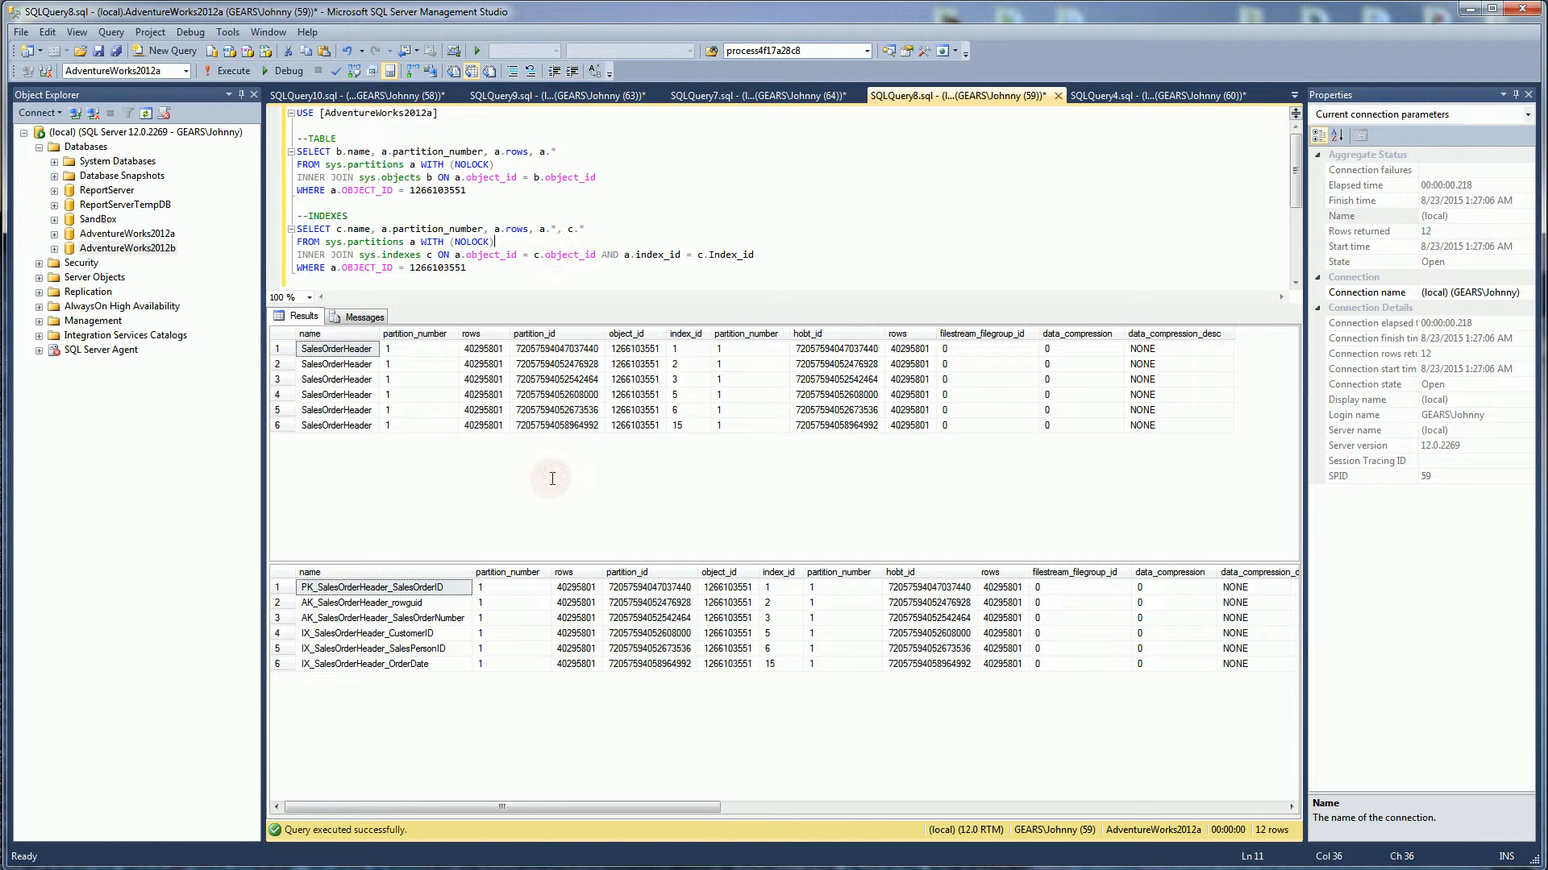
{"action": "mouse_move", "coordinate": [485, 430]}
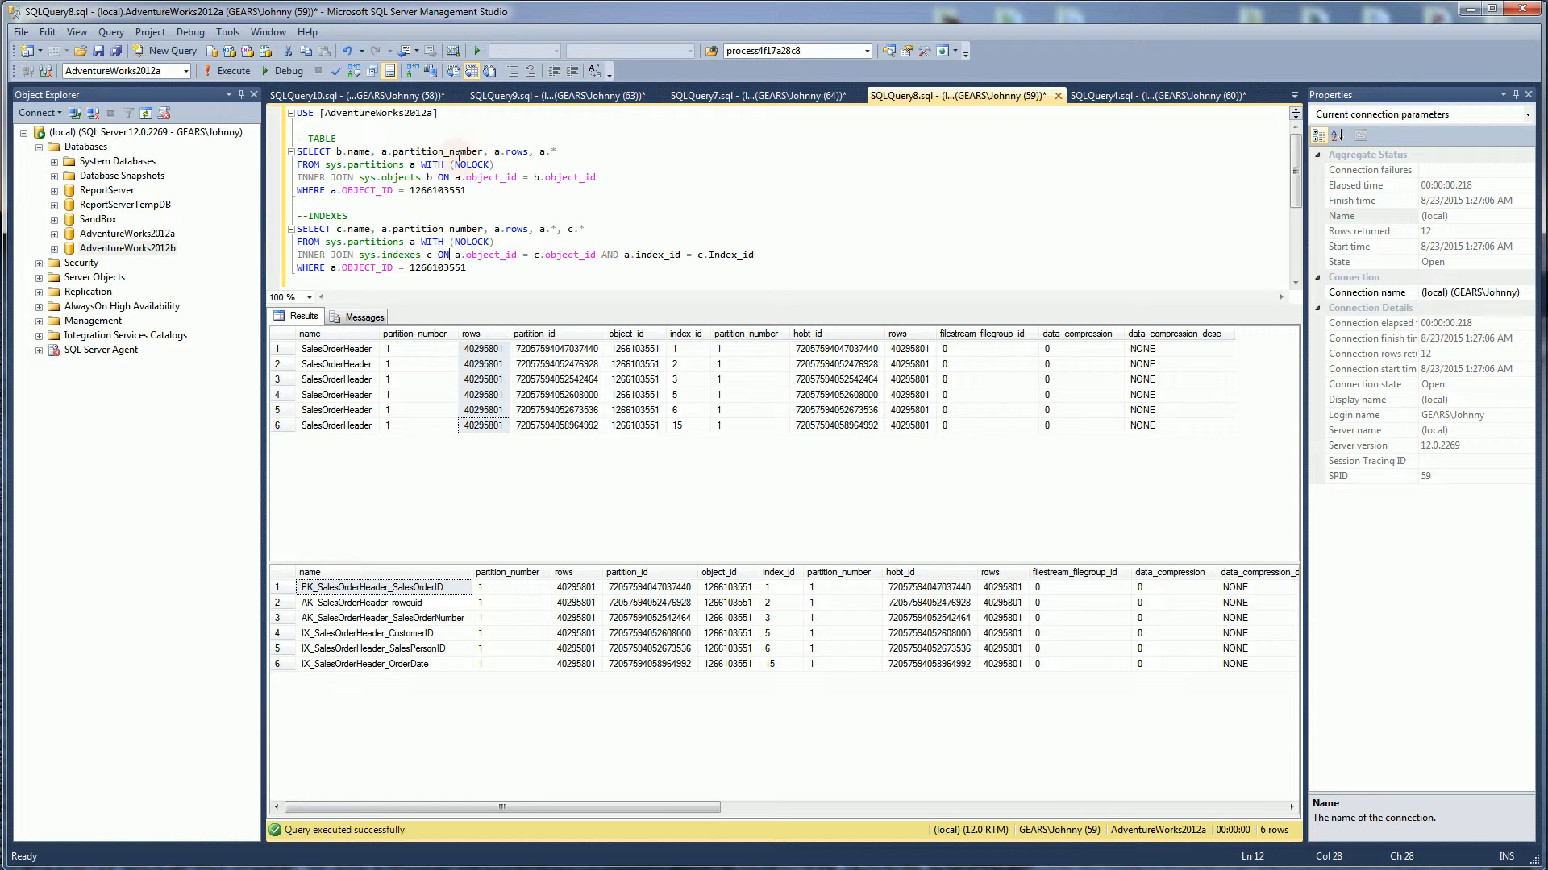
{"action": "left_click", "coordinate": [747, 332]}
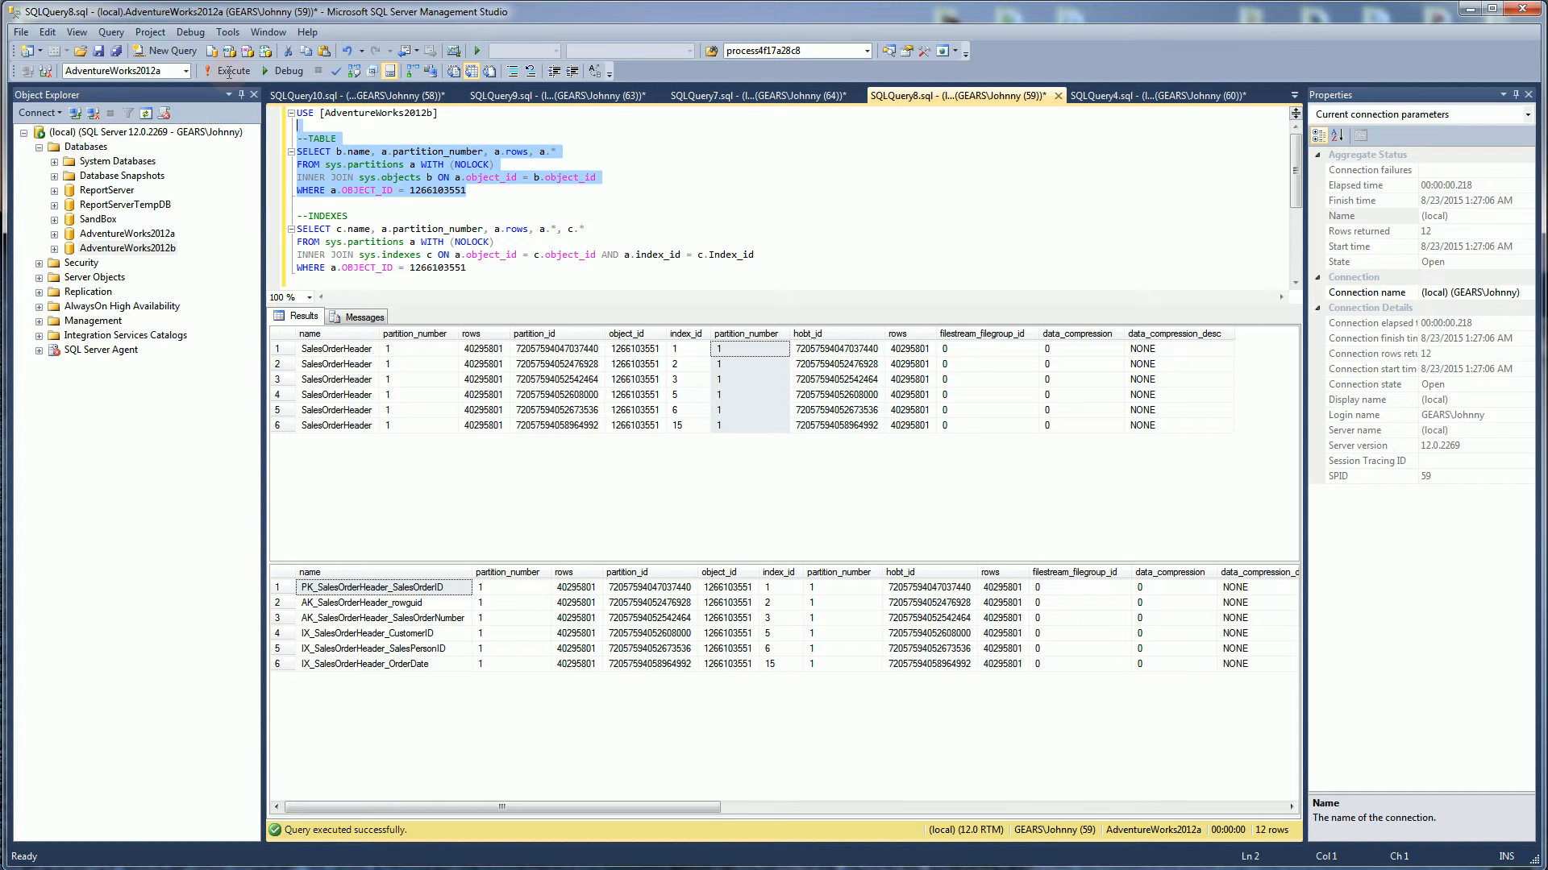
- Run the partition query and point out the row counts of partitions 2 through 5
{"action": "left_click", "coordinate": [234, 70]}
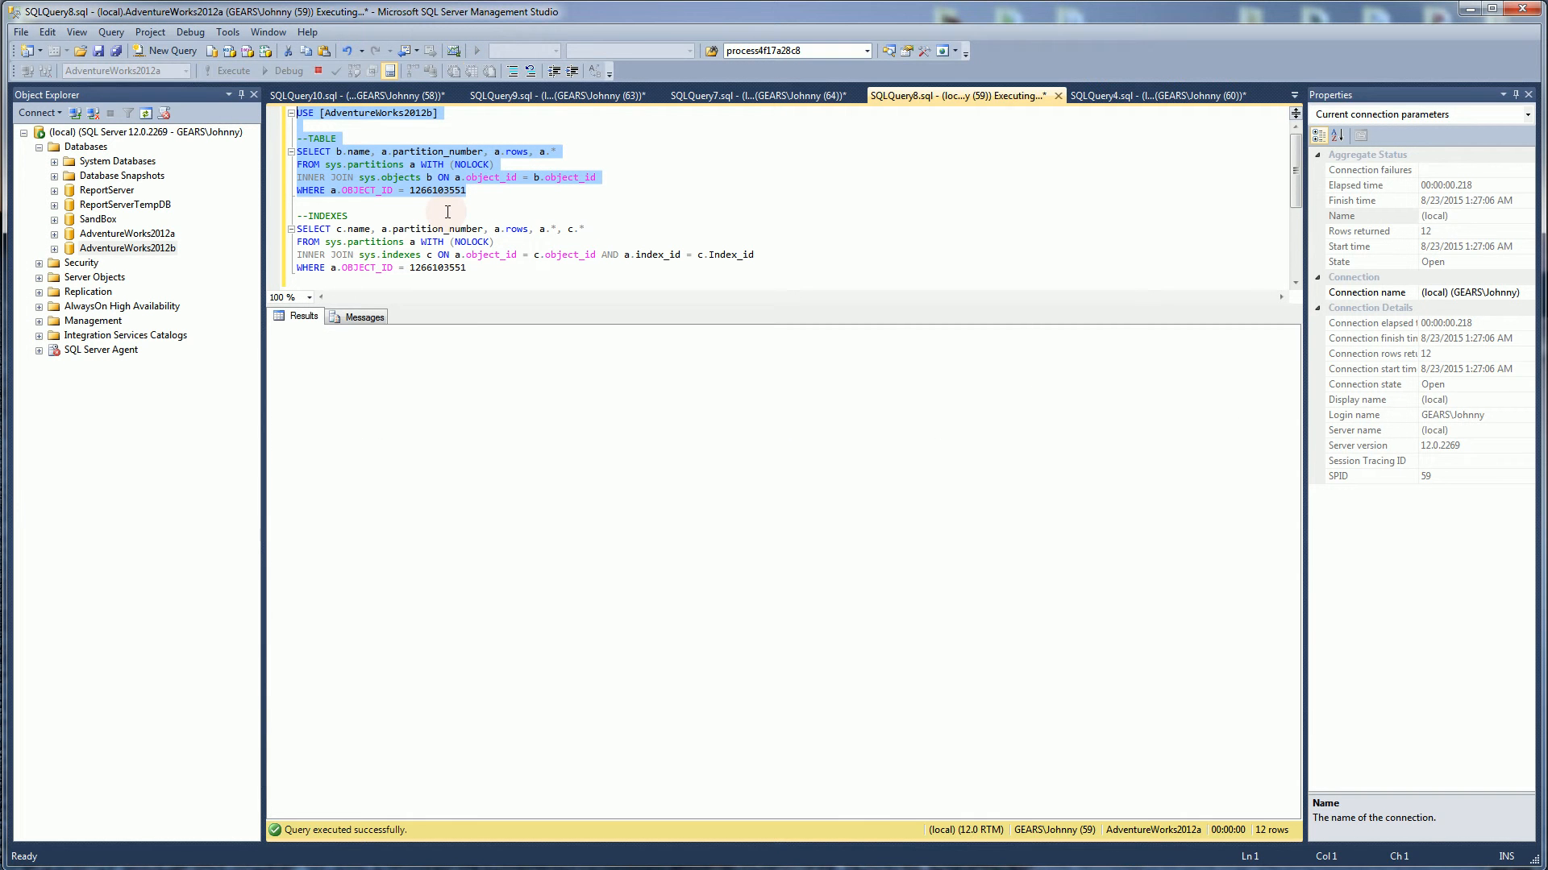
{"action": "left_click", "coordinate": [234, 69]}
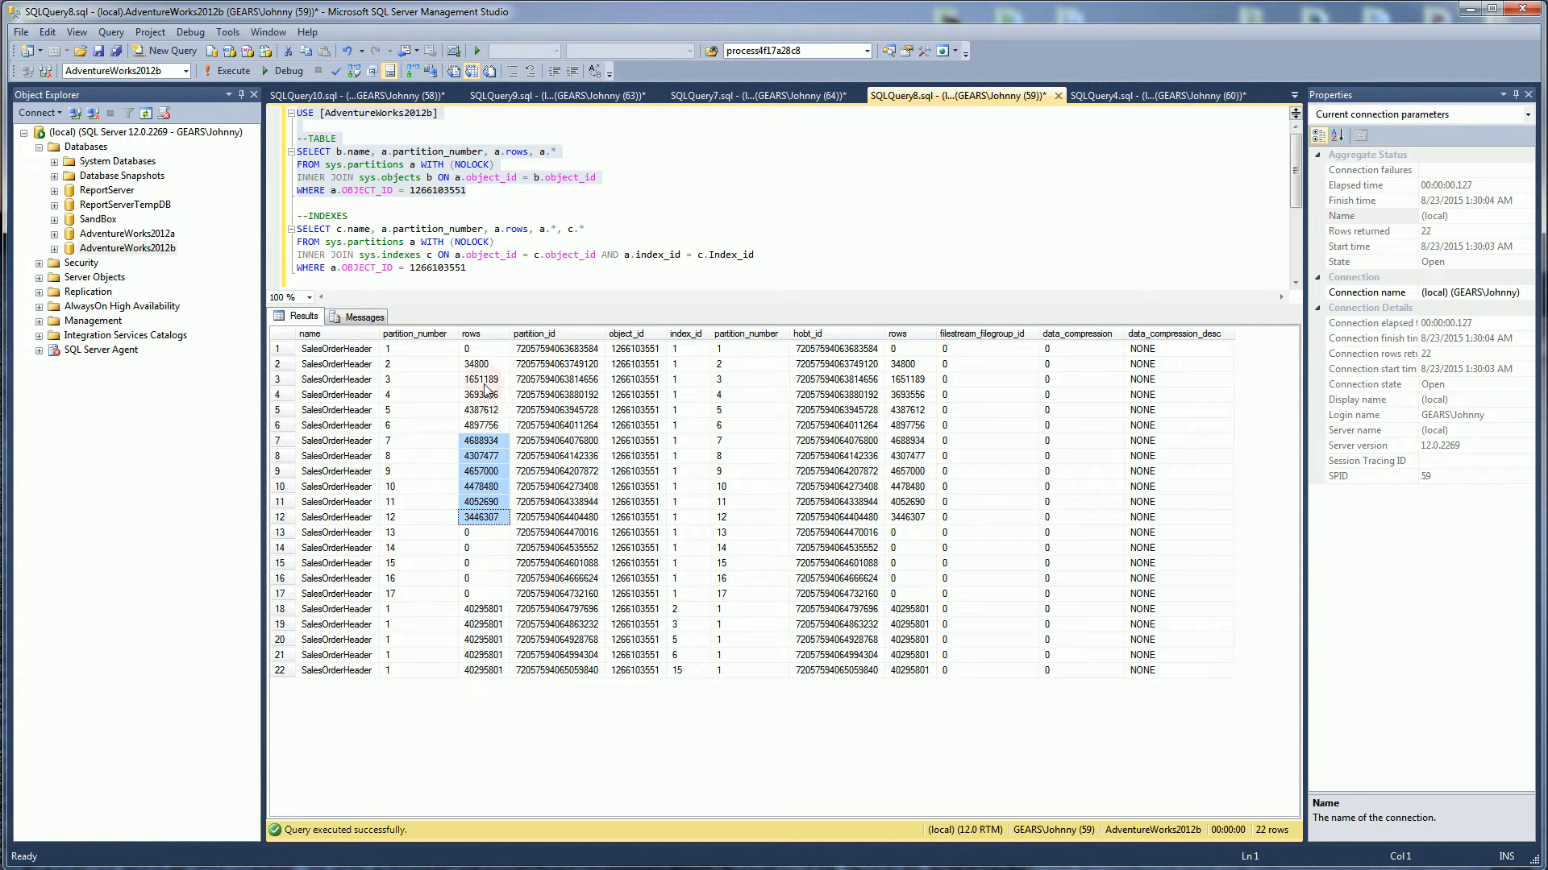
{"action": "left_click", "coordinate": [482, 379]}
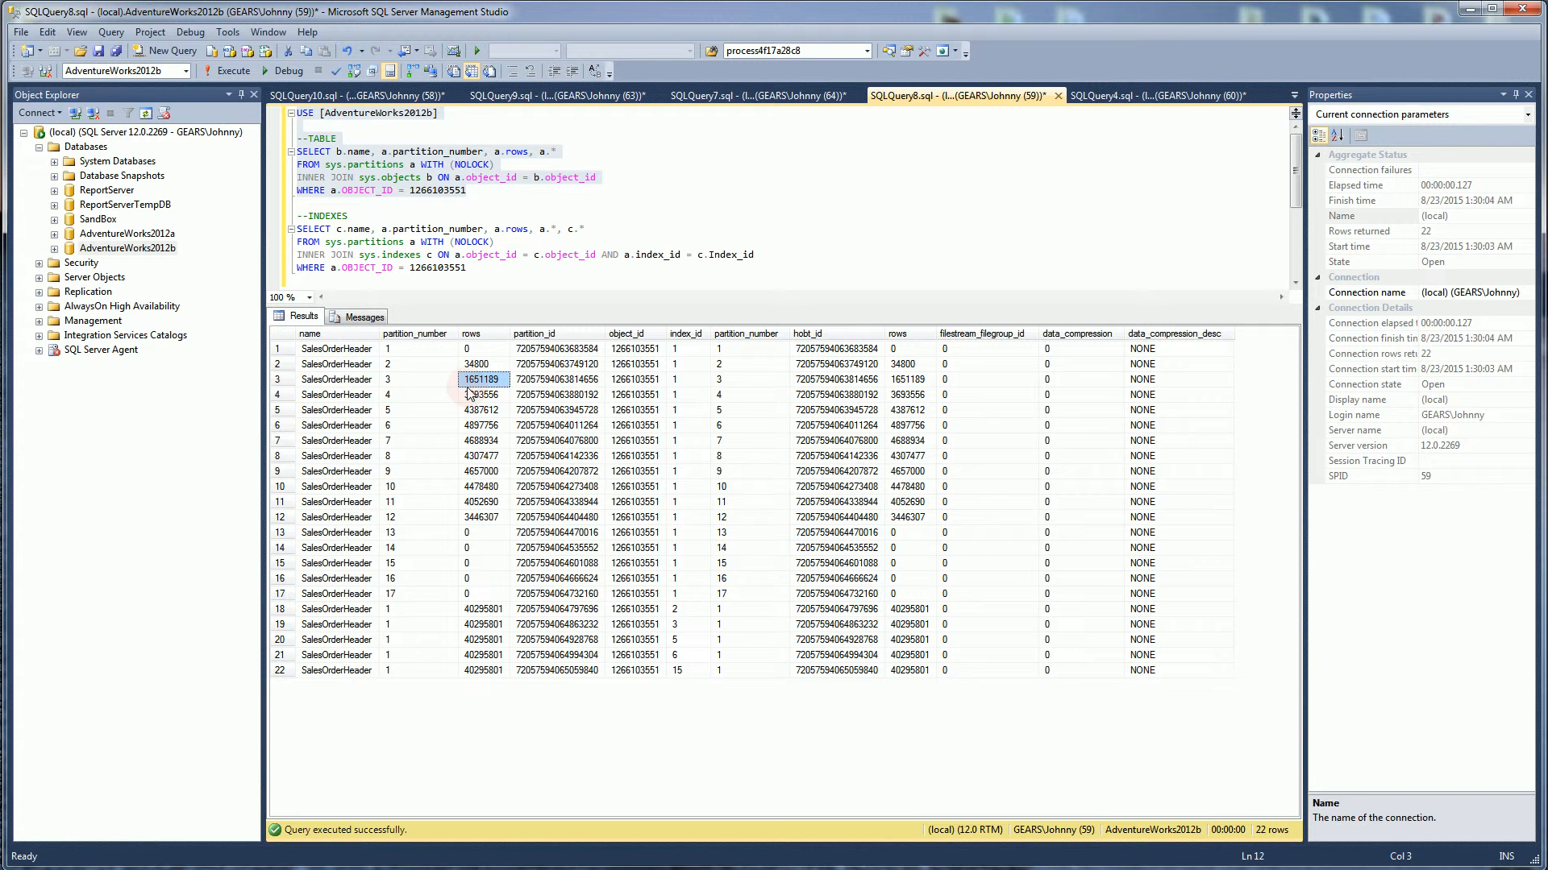
{"action": "left_click", "coordinate": [482, 395]}
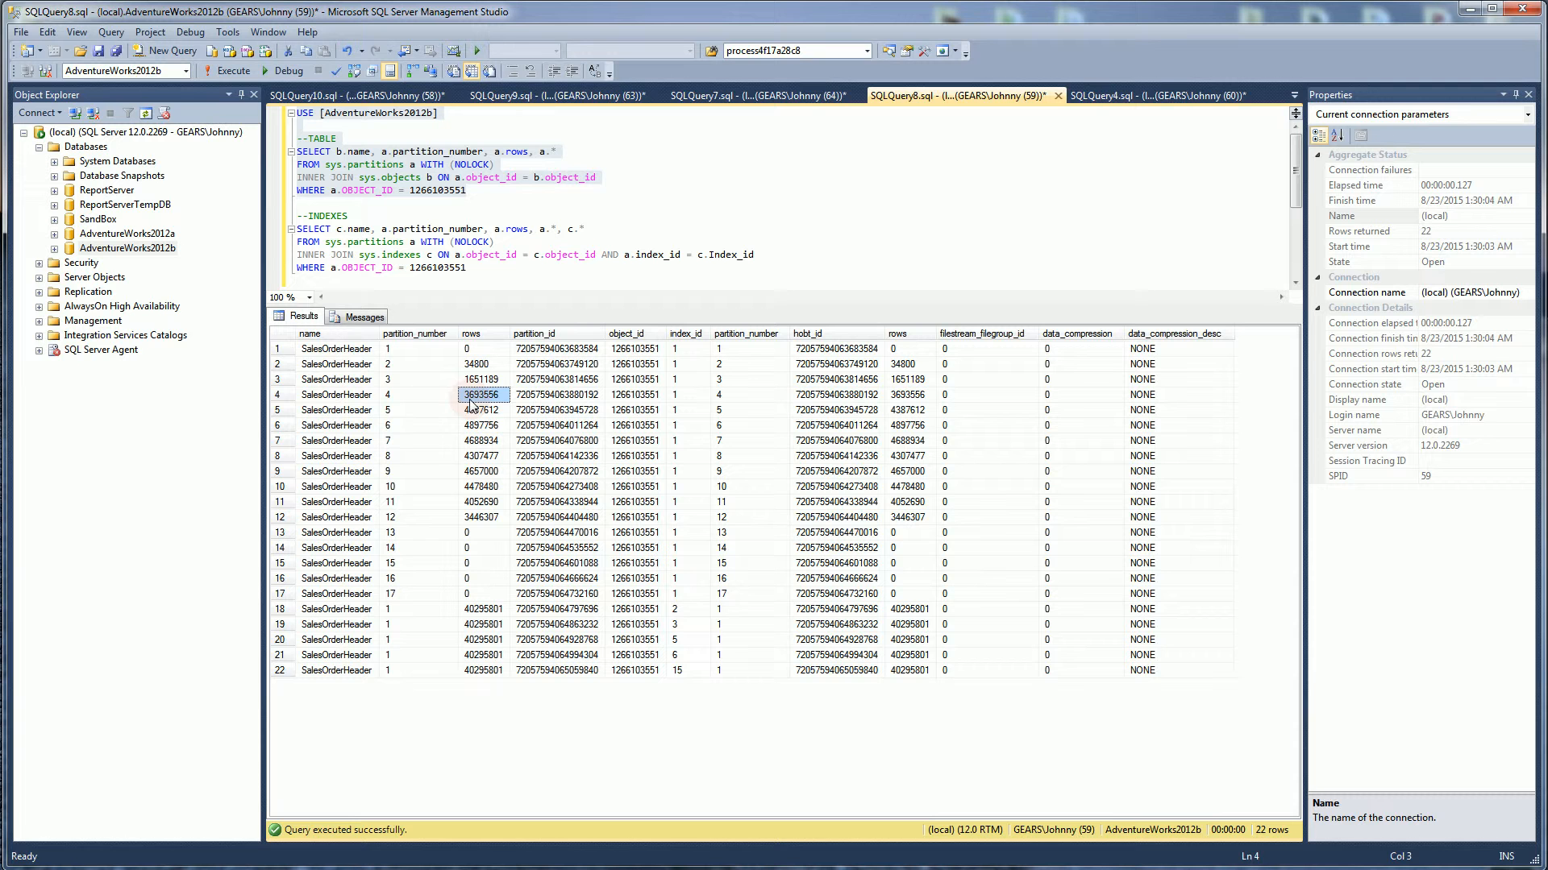
{"action": "left_click", "coordinate": [480, 410]}
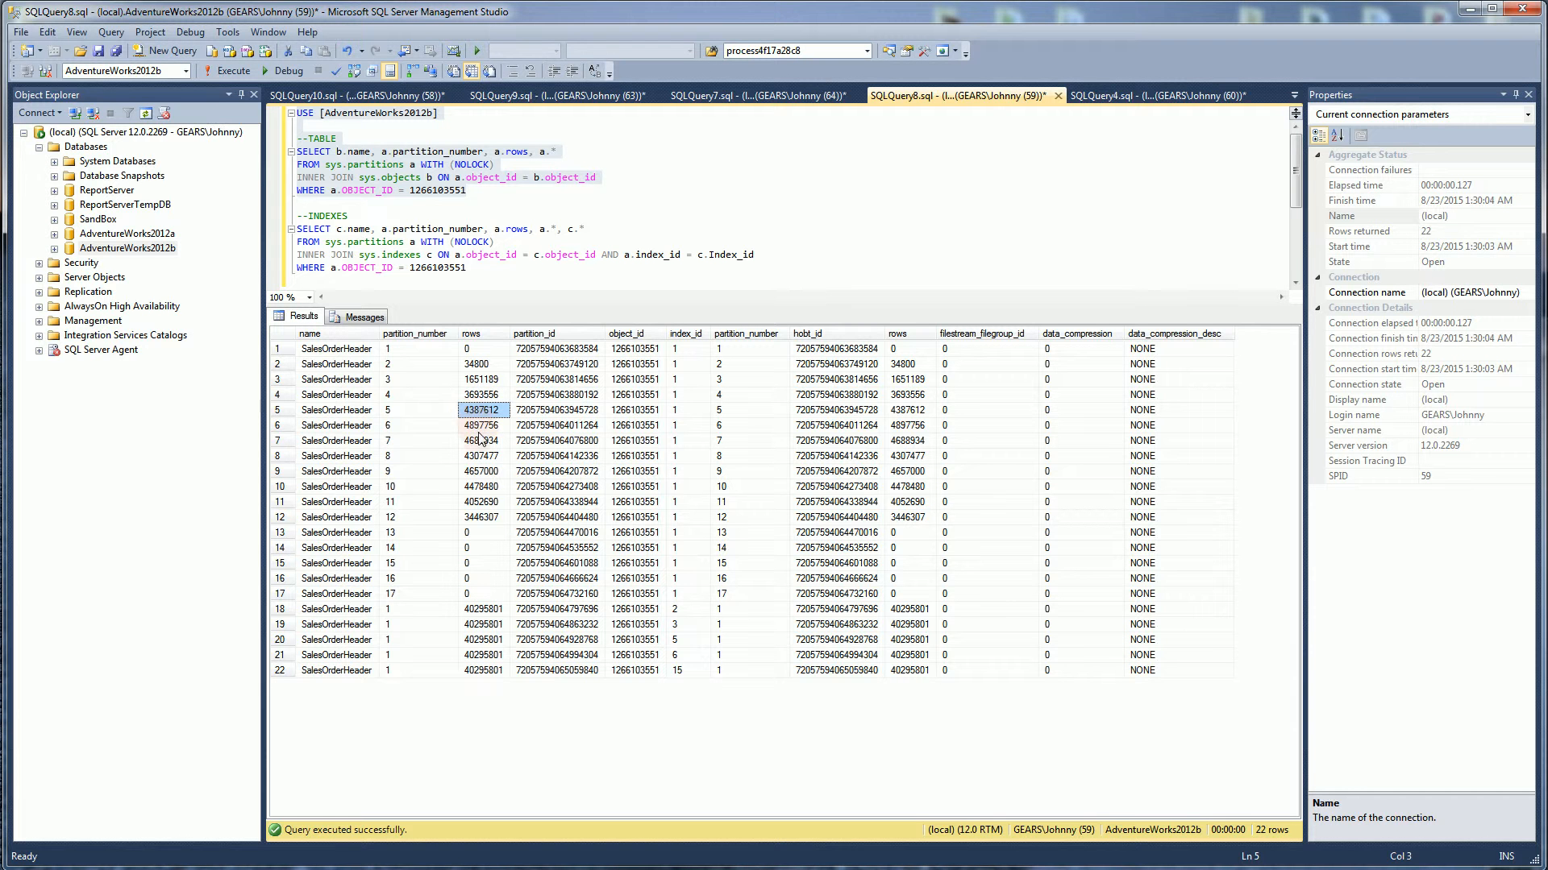
{"action": "left_click", "coordinate": [482, 517]}
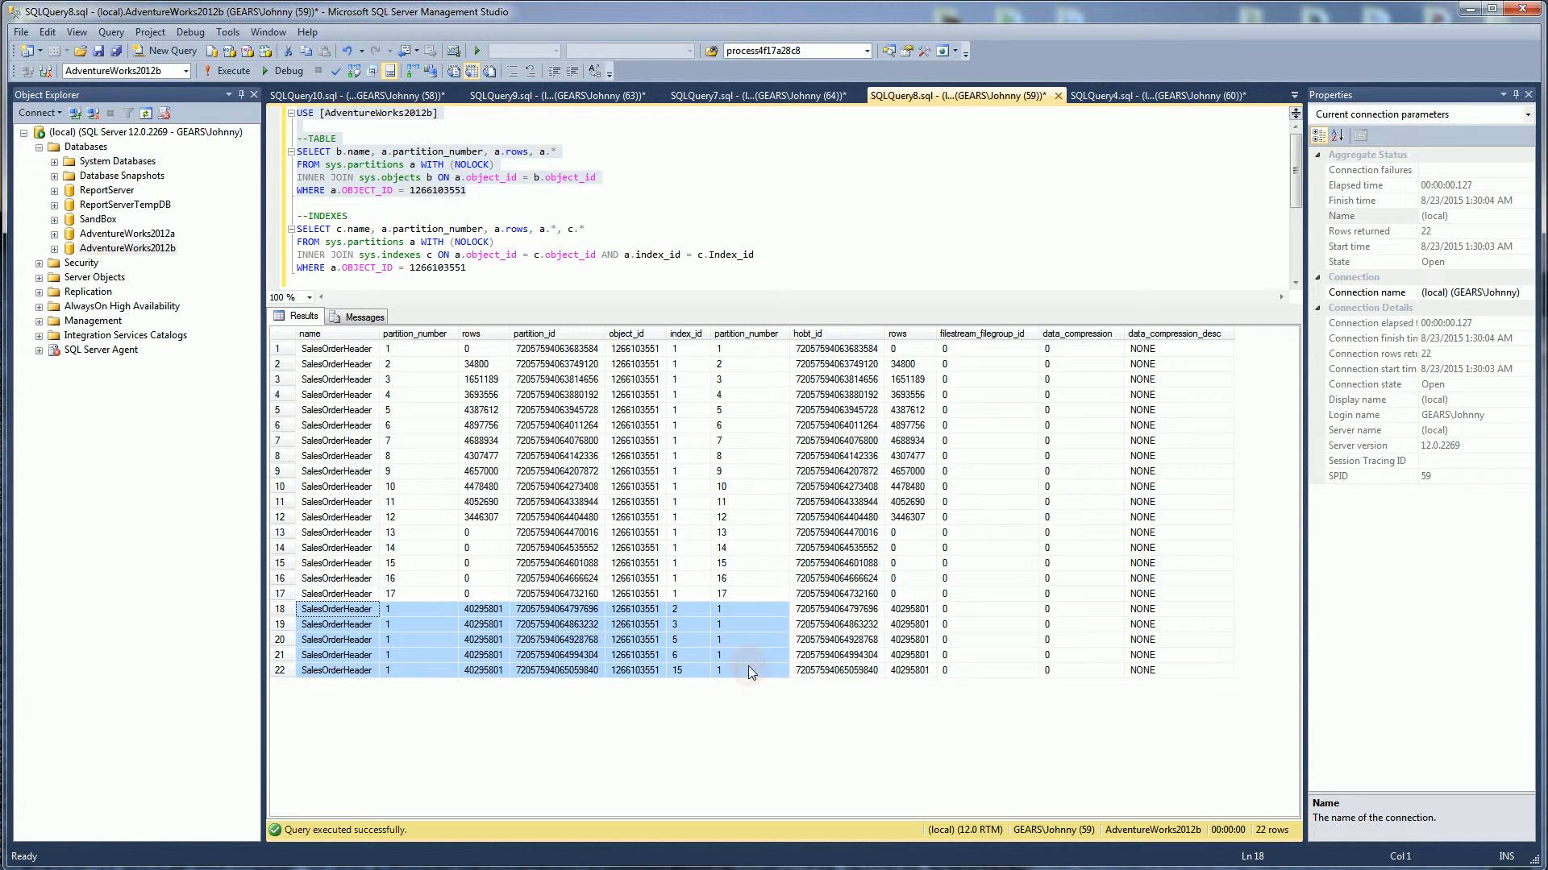
- Highlight the five index rows in one partition, then partitions 5 through 17, across the 22-row result
{"action": "left_click", "coordinate": [748, 609]}
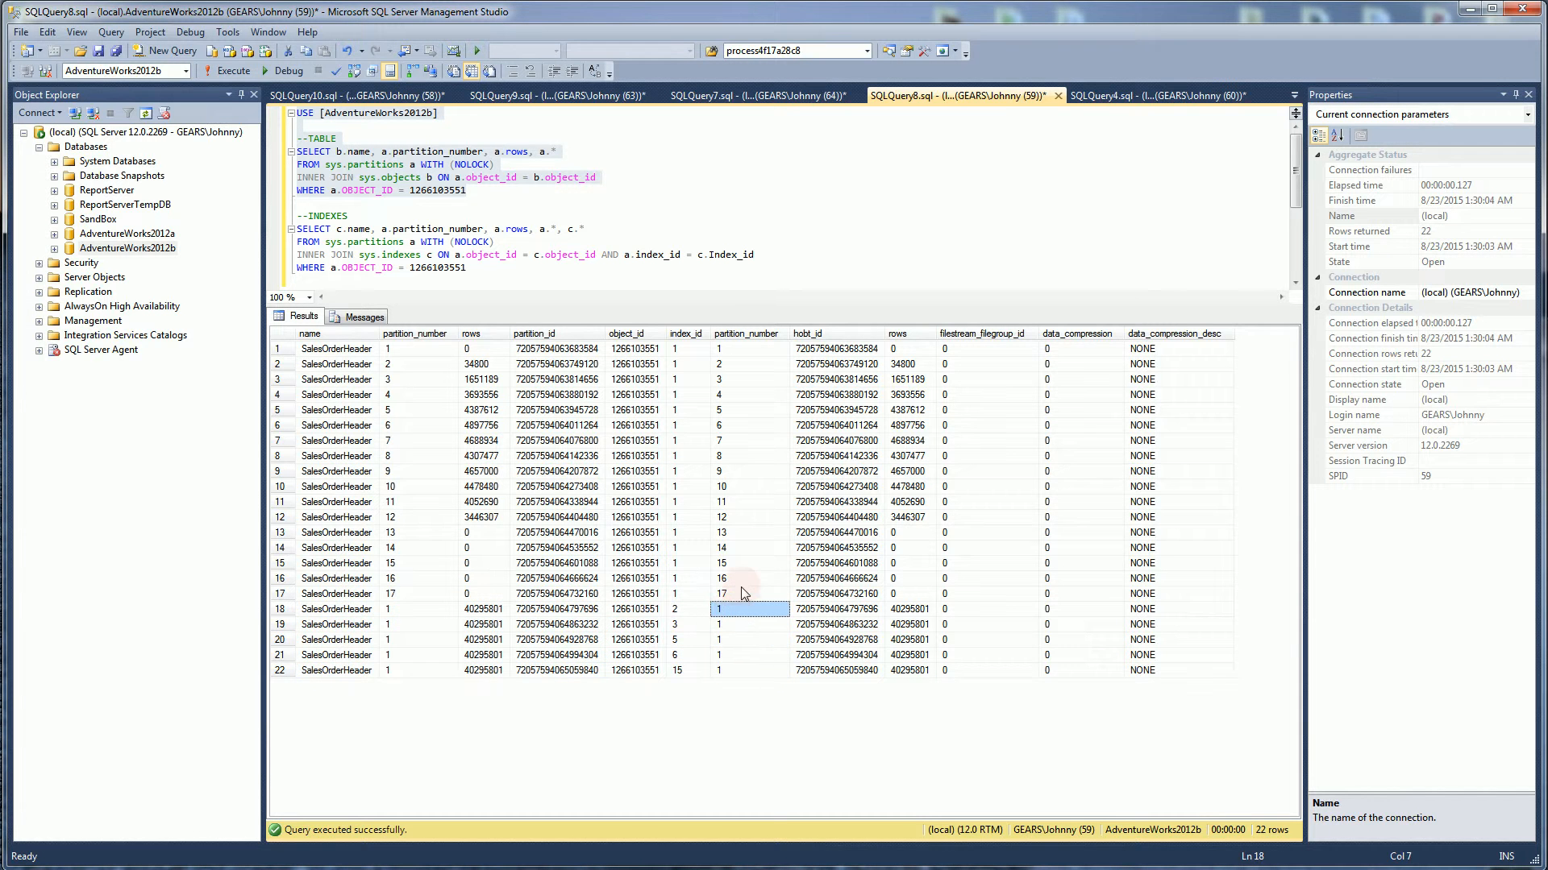
{"action": "left_click", "coordinate": [750, 593]}
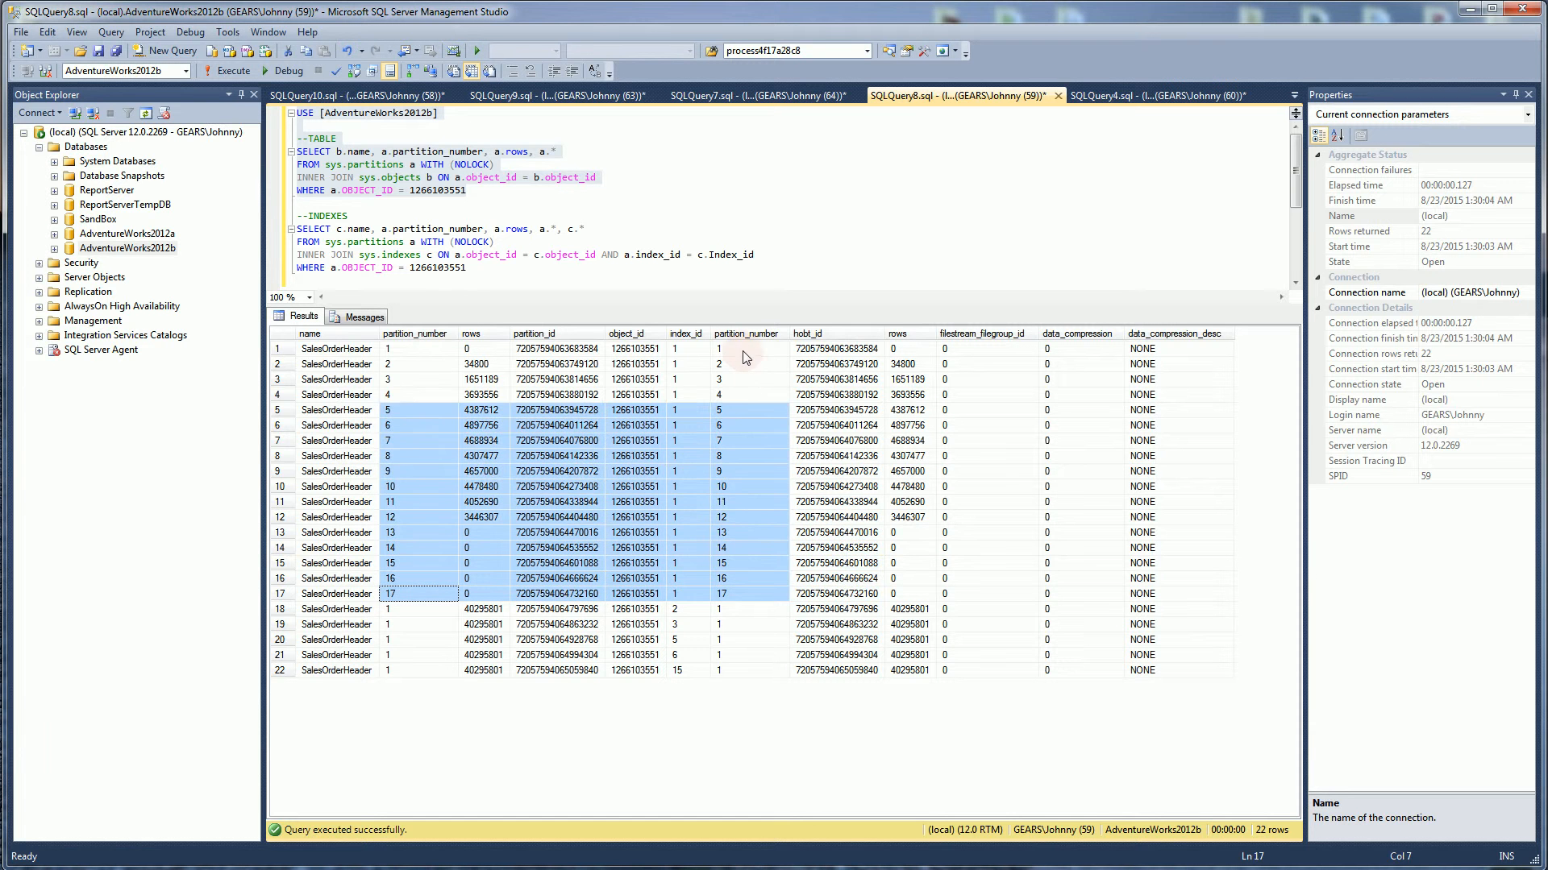
{"action": "left_click", "coordinate": [482, 532]}
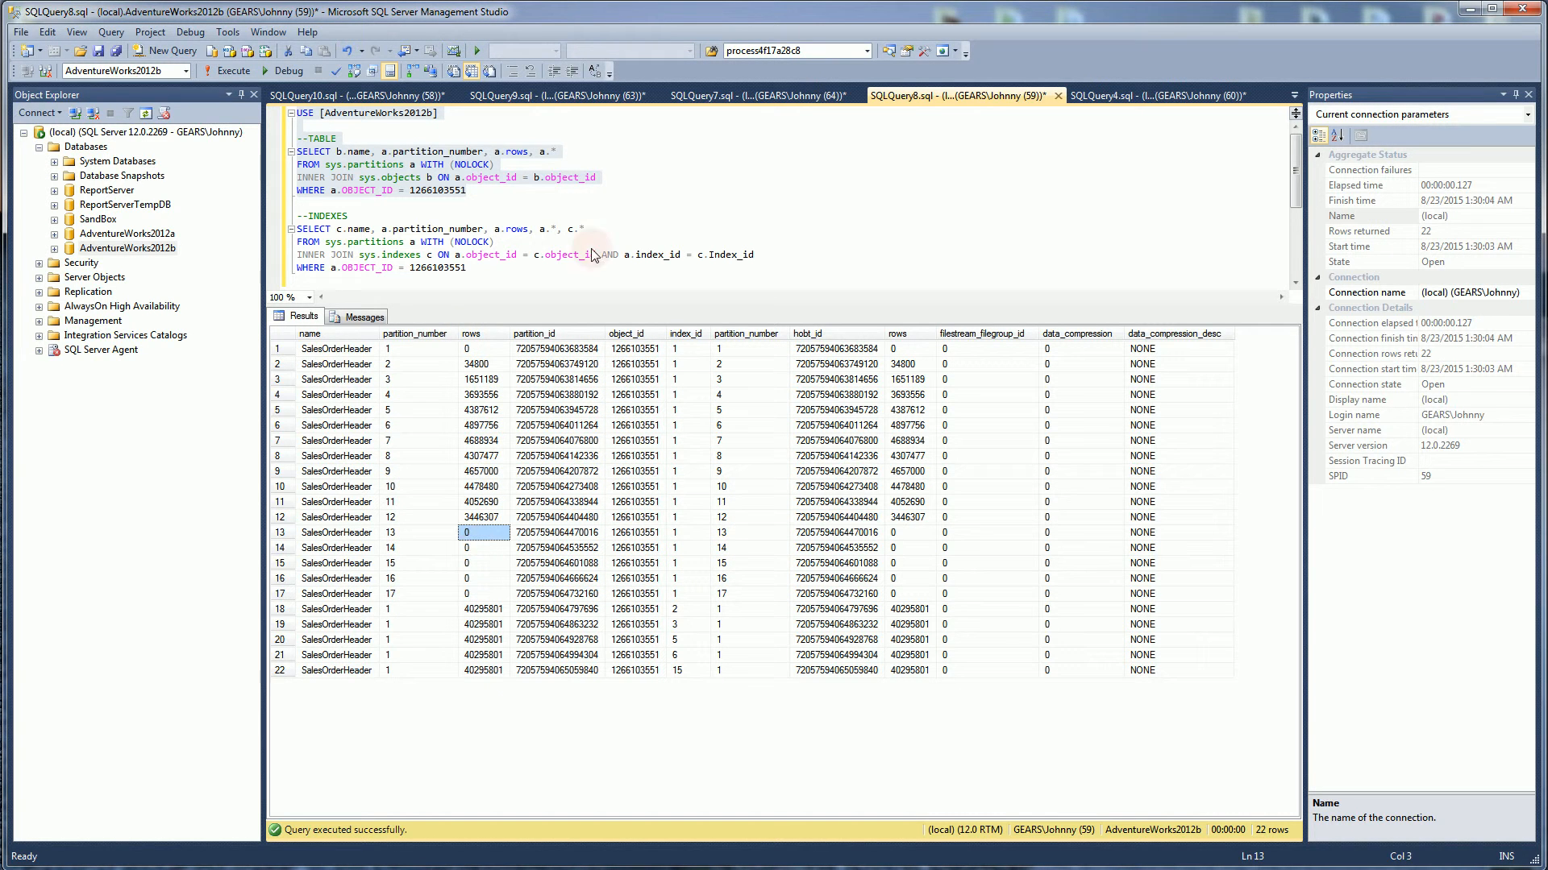
{"action": "left_click", "coordinate": [760, 95]}
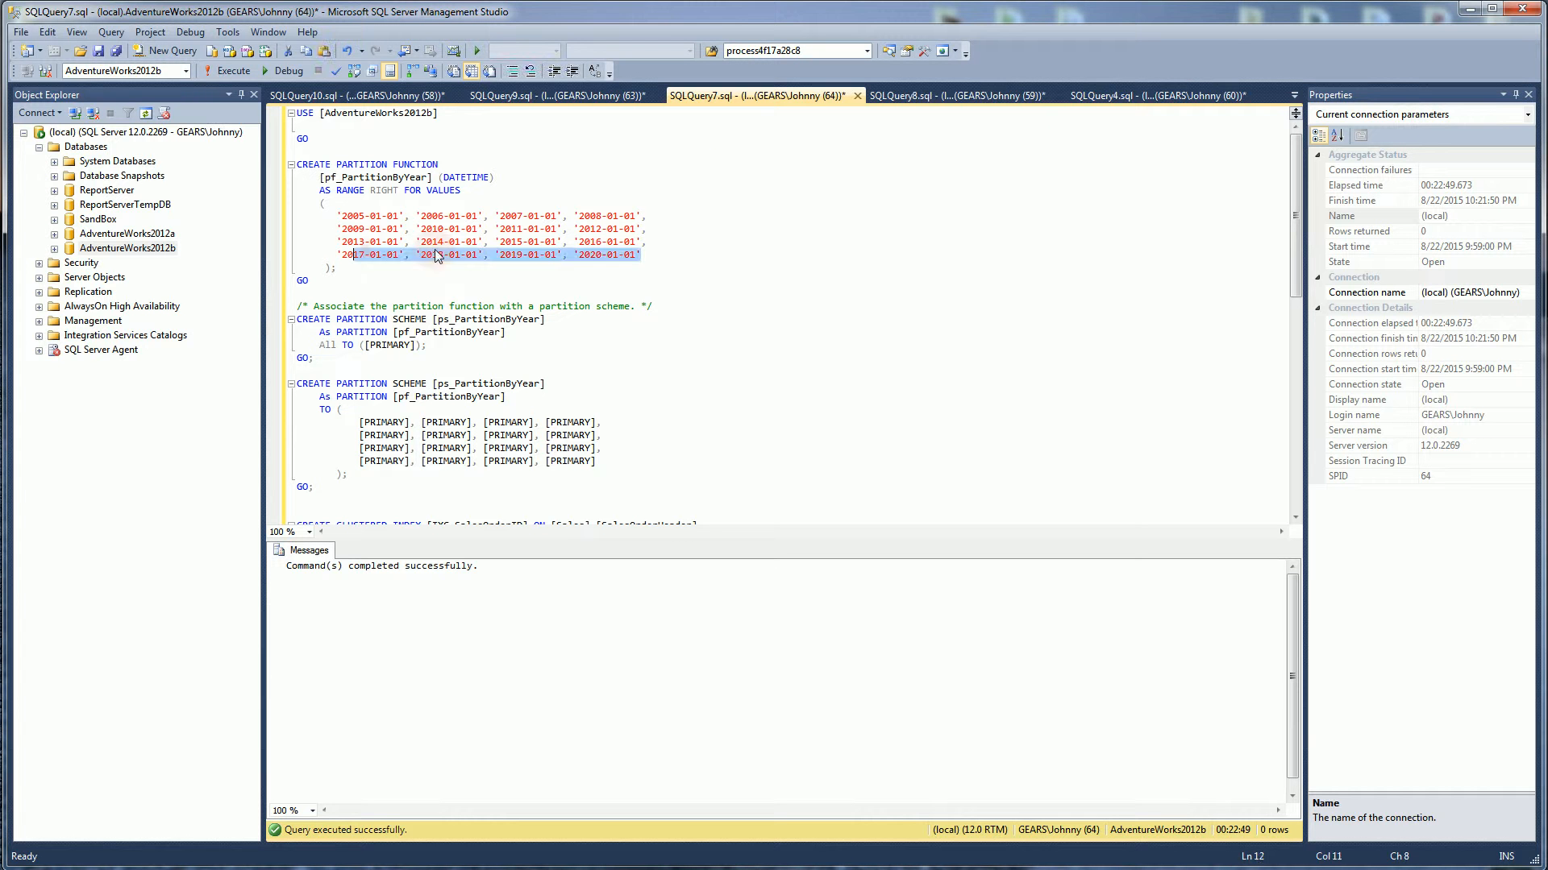
{"action": "mouse_move", "coordinate": [951, 95]}
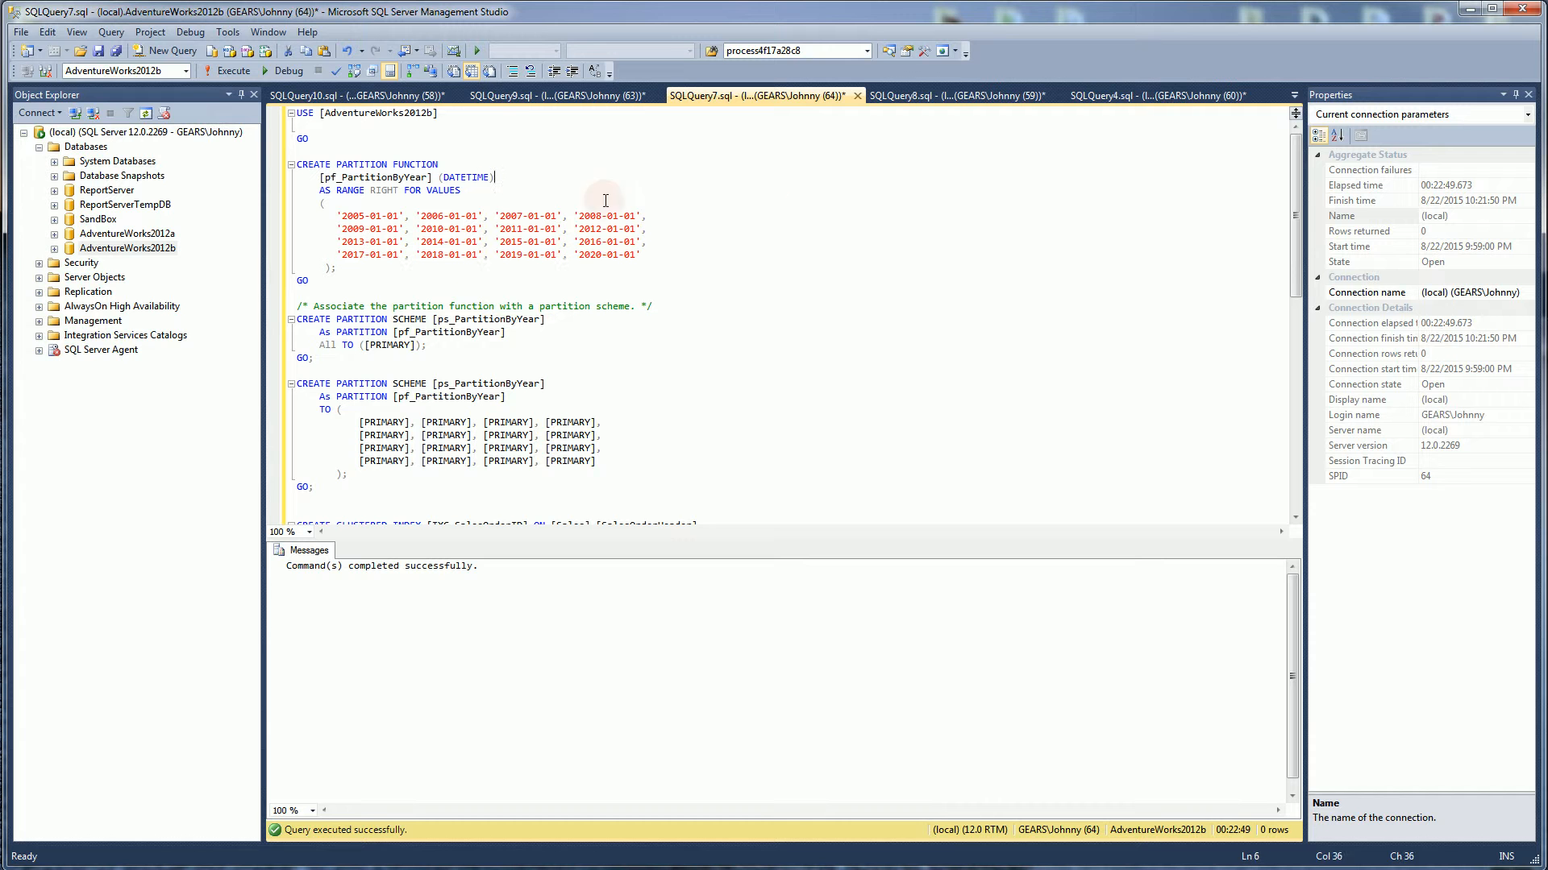
{"action": "mouse_move", "coordinate": [476, 156]}
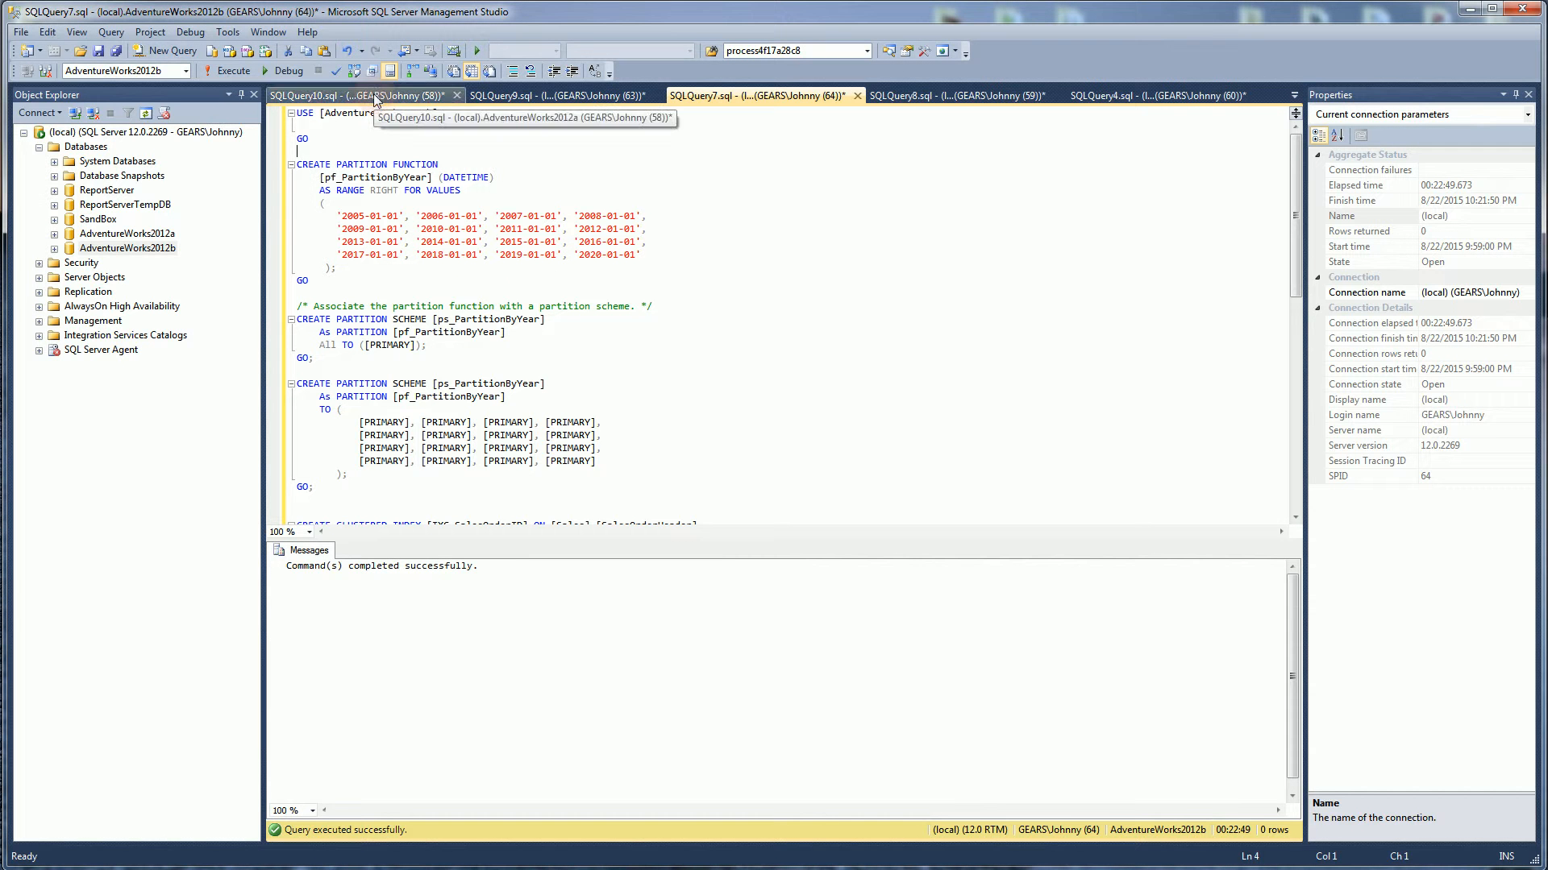
- Run both SELECT queries in SQLQuery10 and show their execution plans costing 89% versus 11%
{"action": "left_click", "coordinate": [345, 95]}
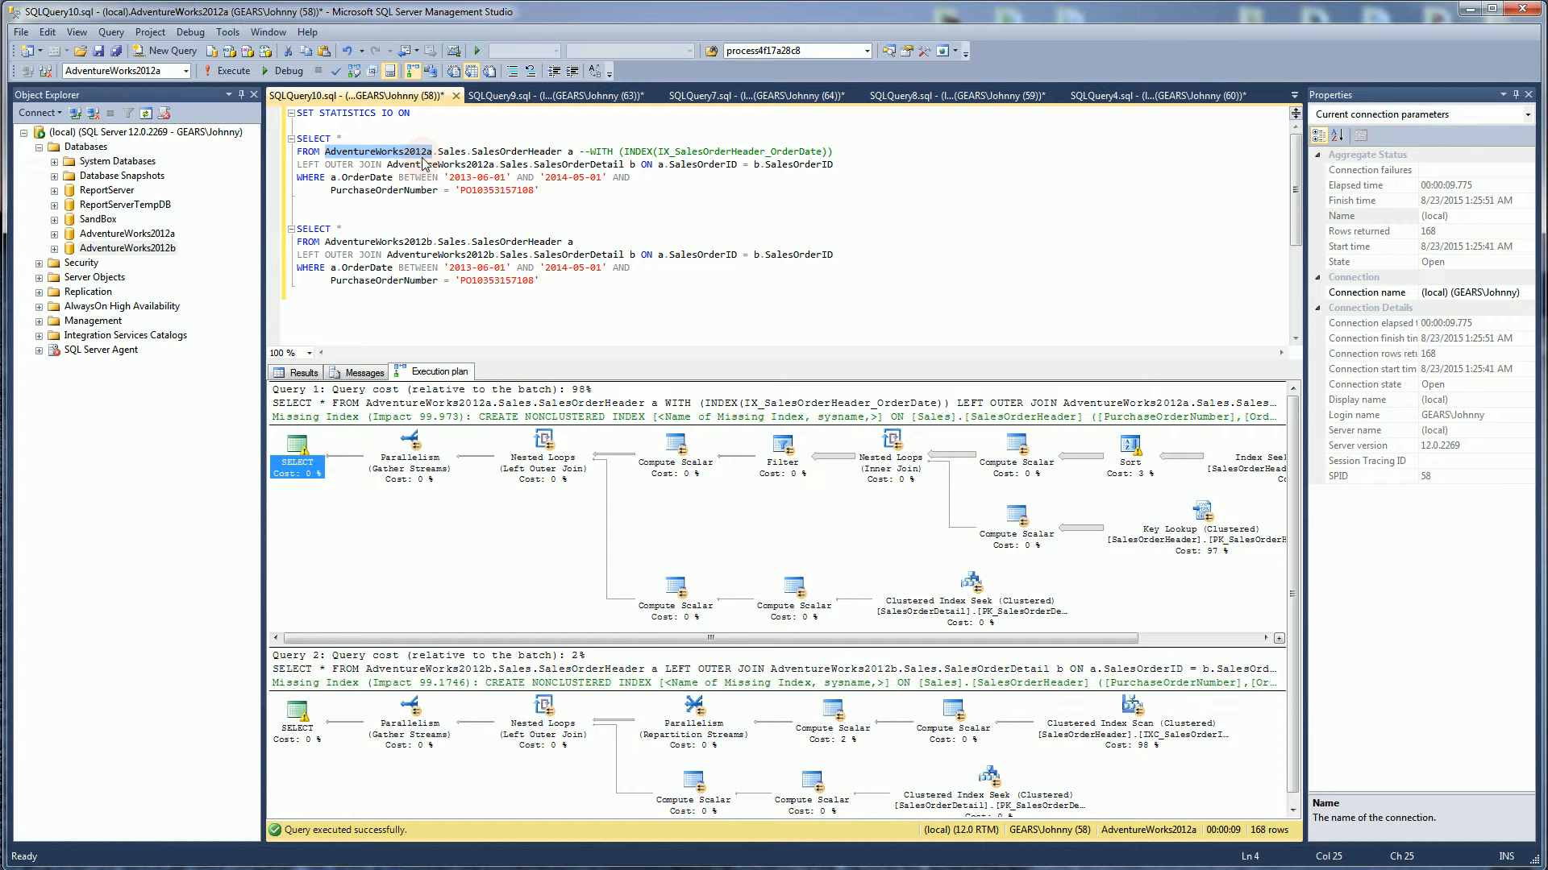
{"action": "mouse_move", "coordinate": [424, 160]}
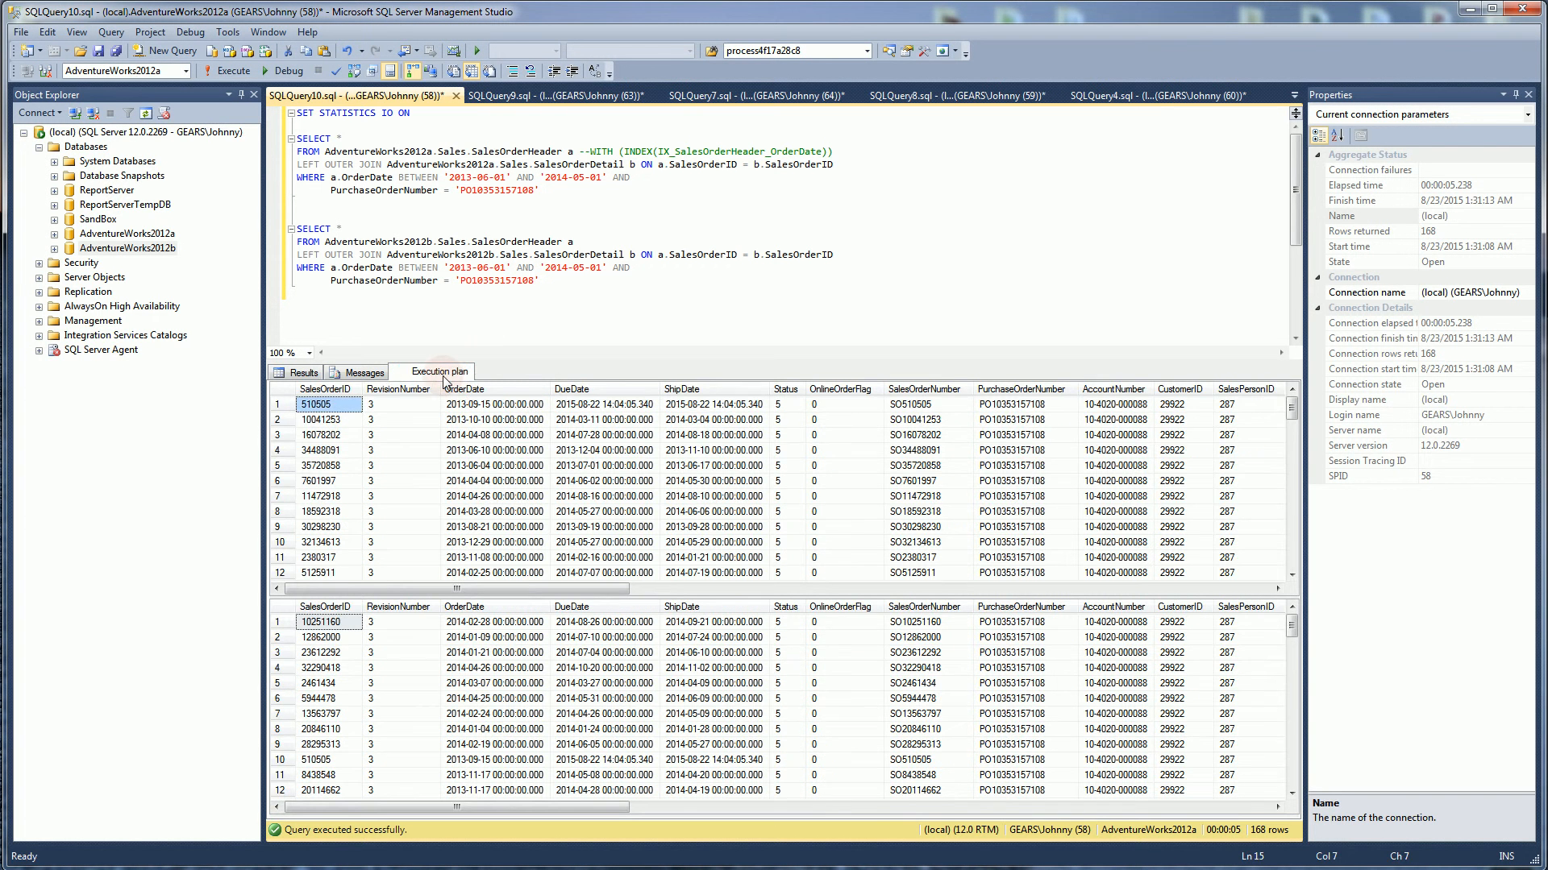
{"action": "left_click", "coordinate": [432, 371]}
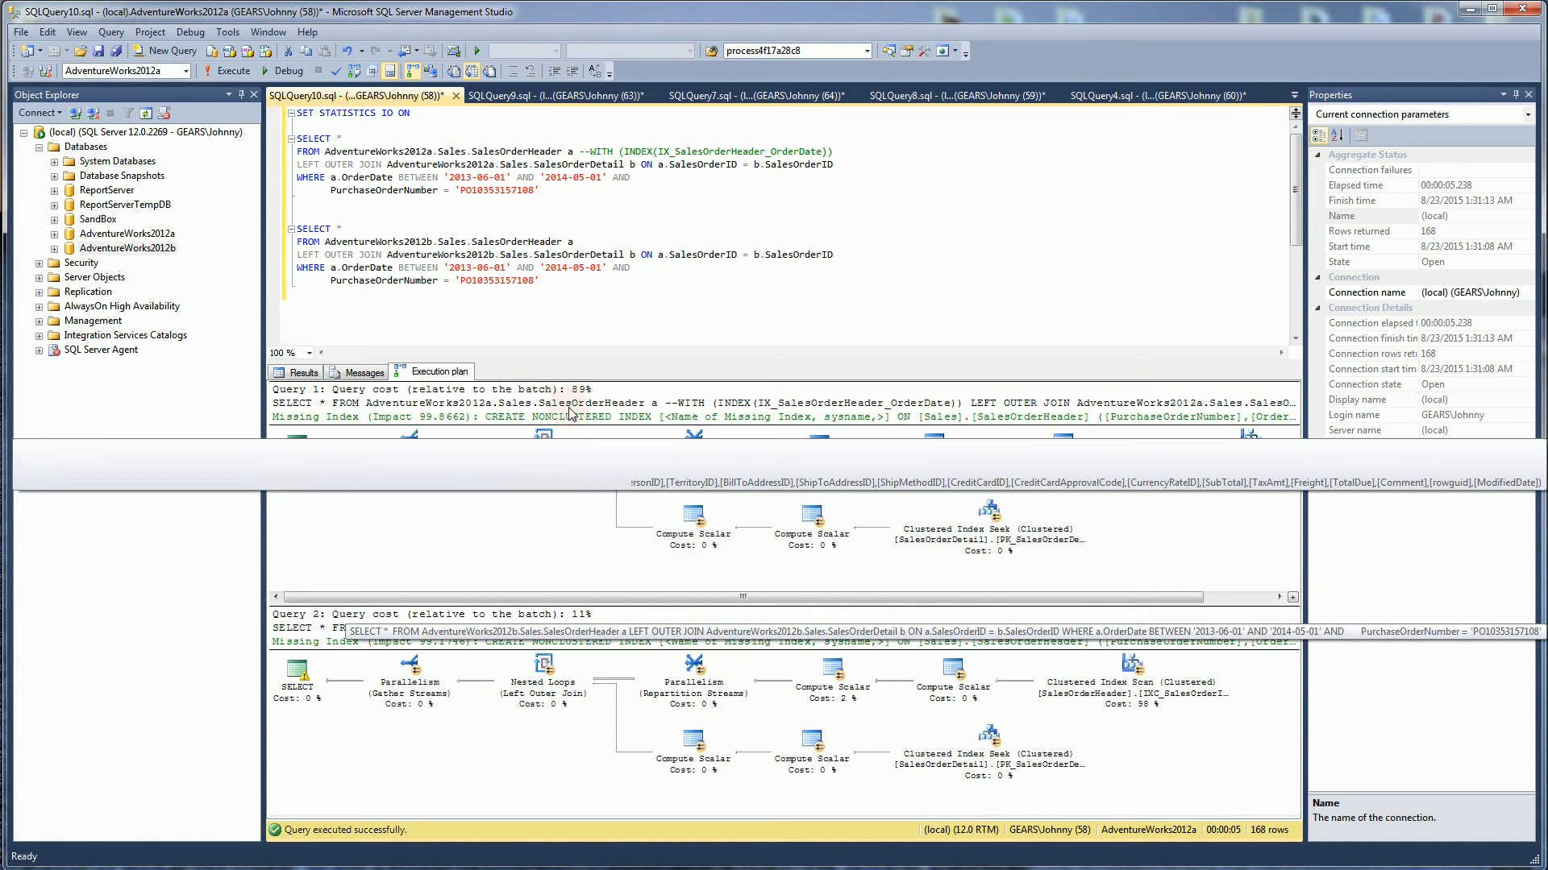
{"action": "mouse_move", "coordinate": [601, 681]}
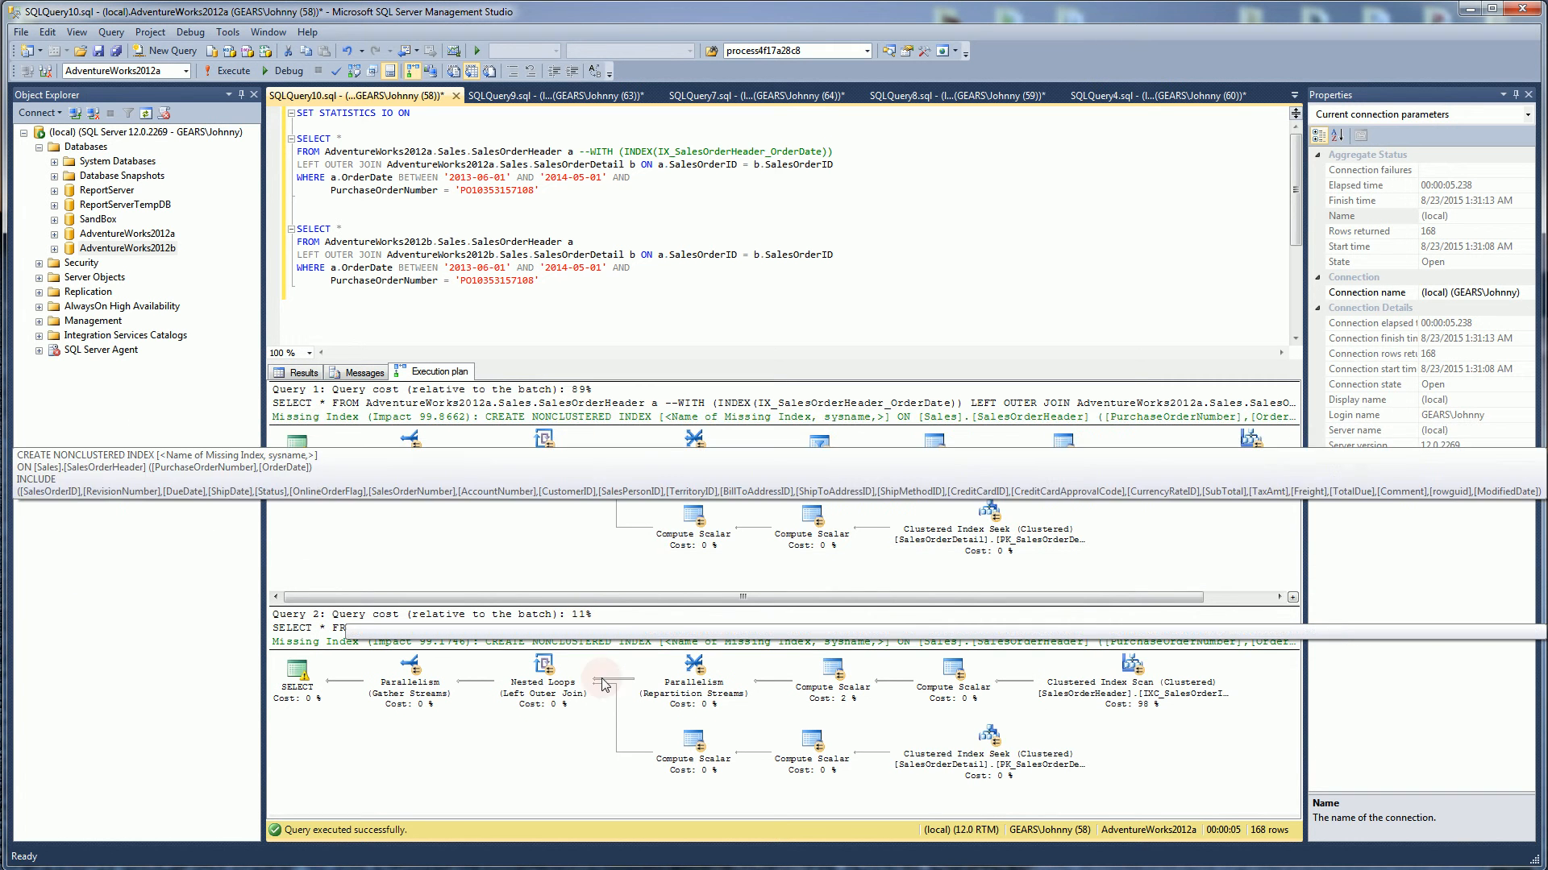
{"action": "left_click", "coordinate": [526, 303]}
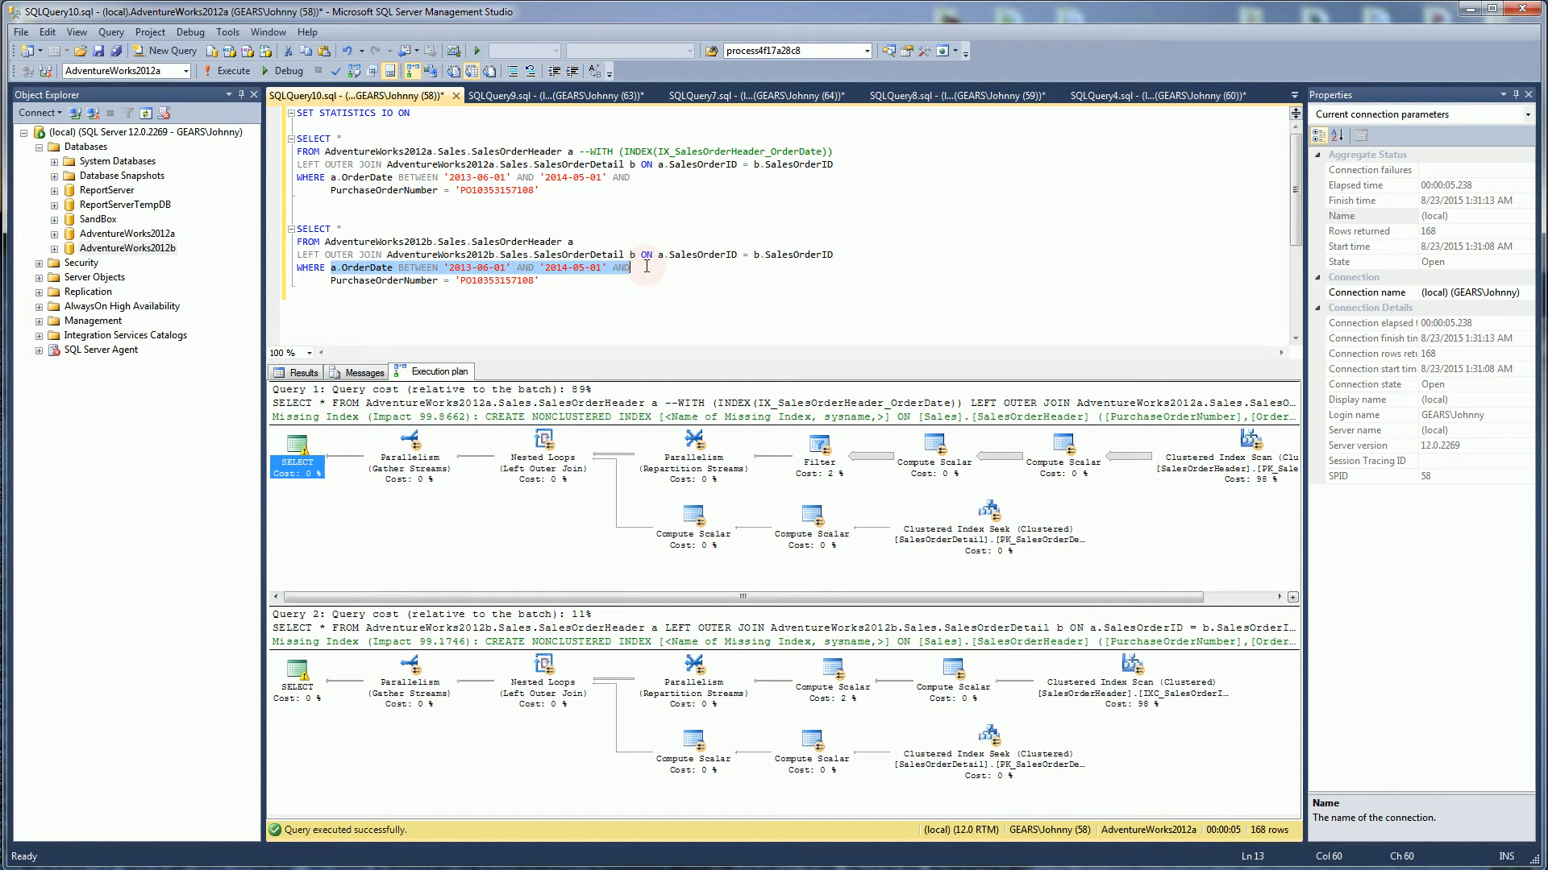
- Highlight the order date range condition in the comparison query while discussing the plans
{"action": "left_click", "coordinate": [616, 296]}
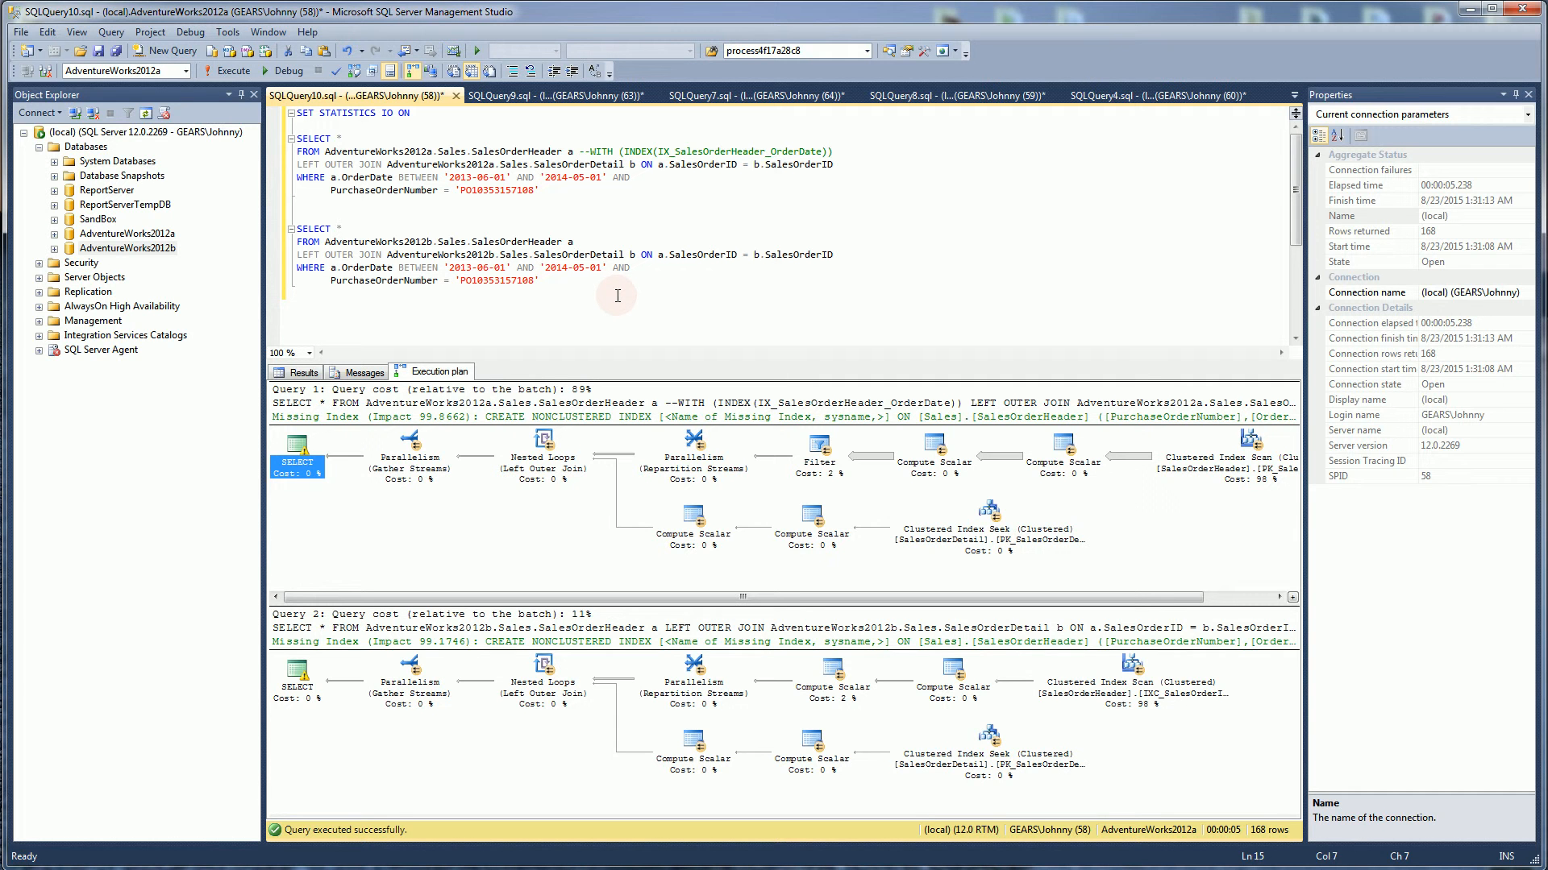
{"action": "left_click", "coordinate": [331, 293]}
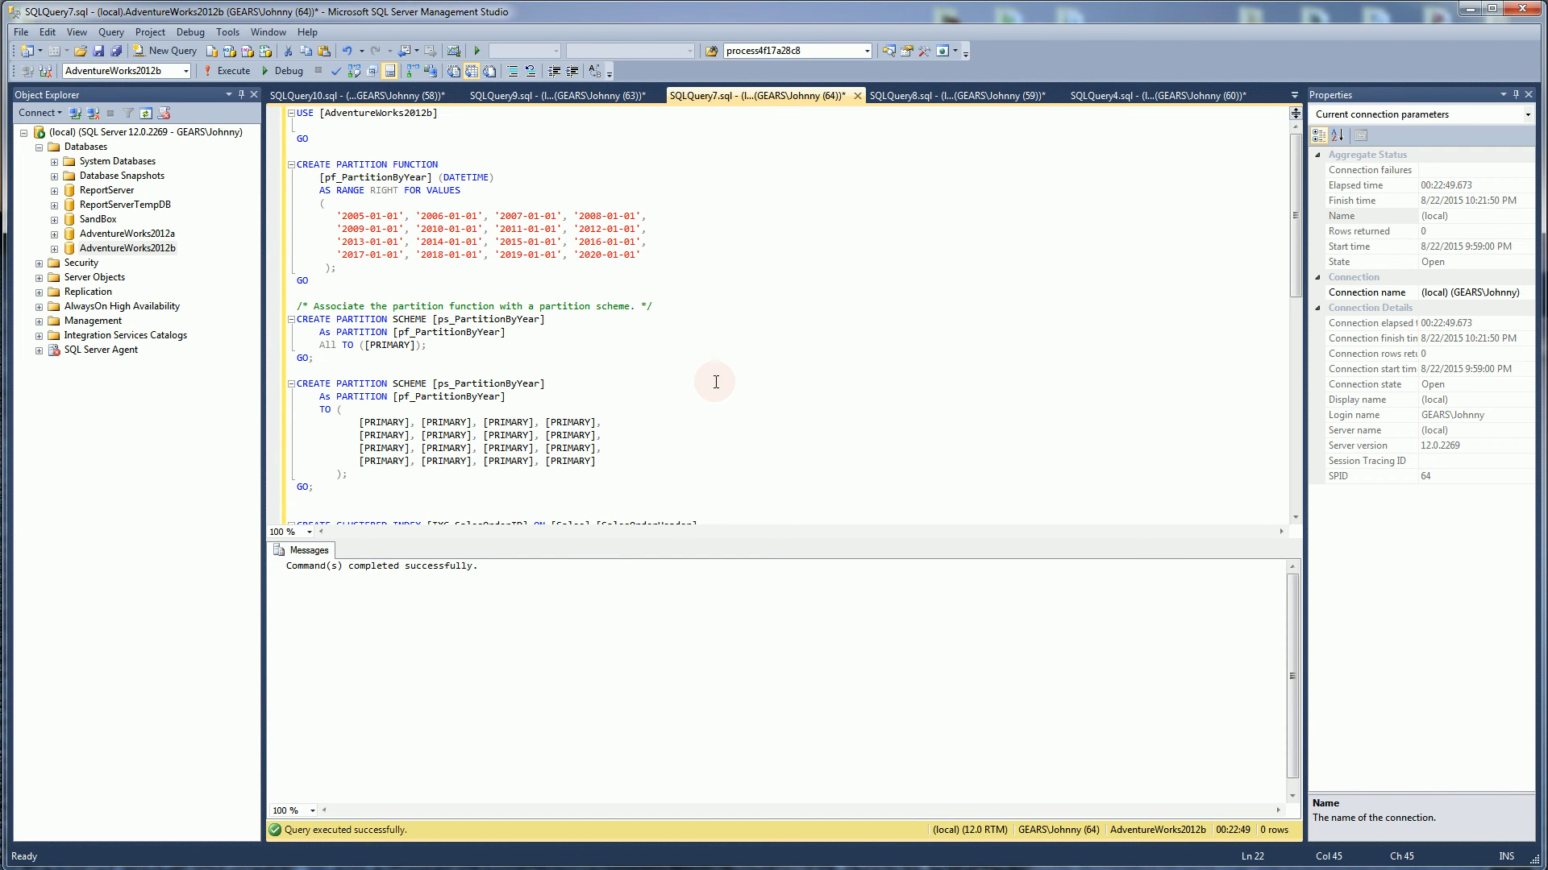
- Return to SQLQuery10 with the 2012a and 2012b queries and their 89% versus 11% plans
{"action": "left_click", "coordinate": [350, 95]}
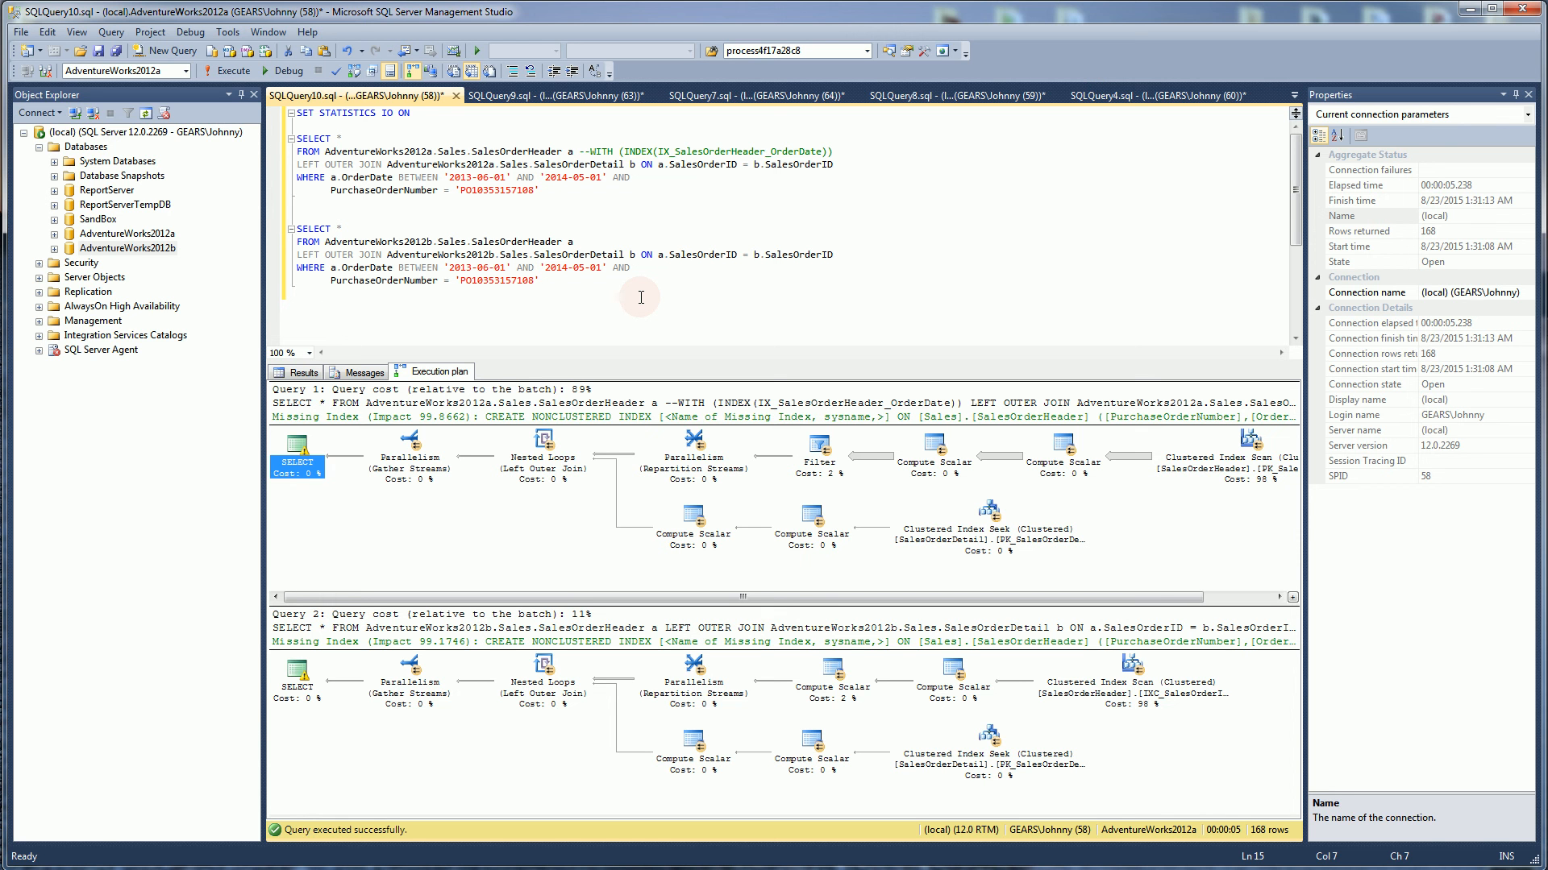
{"action": "left_click", "coordinate": [330, 293]}
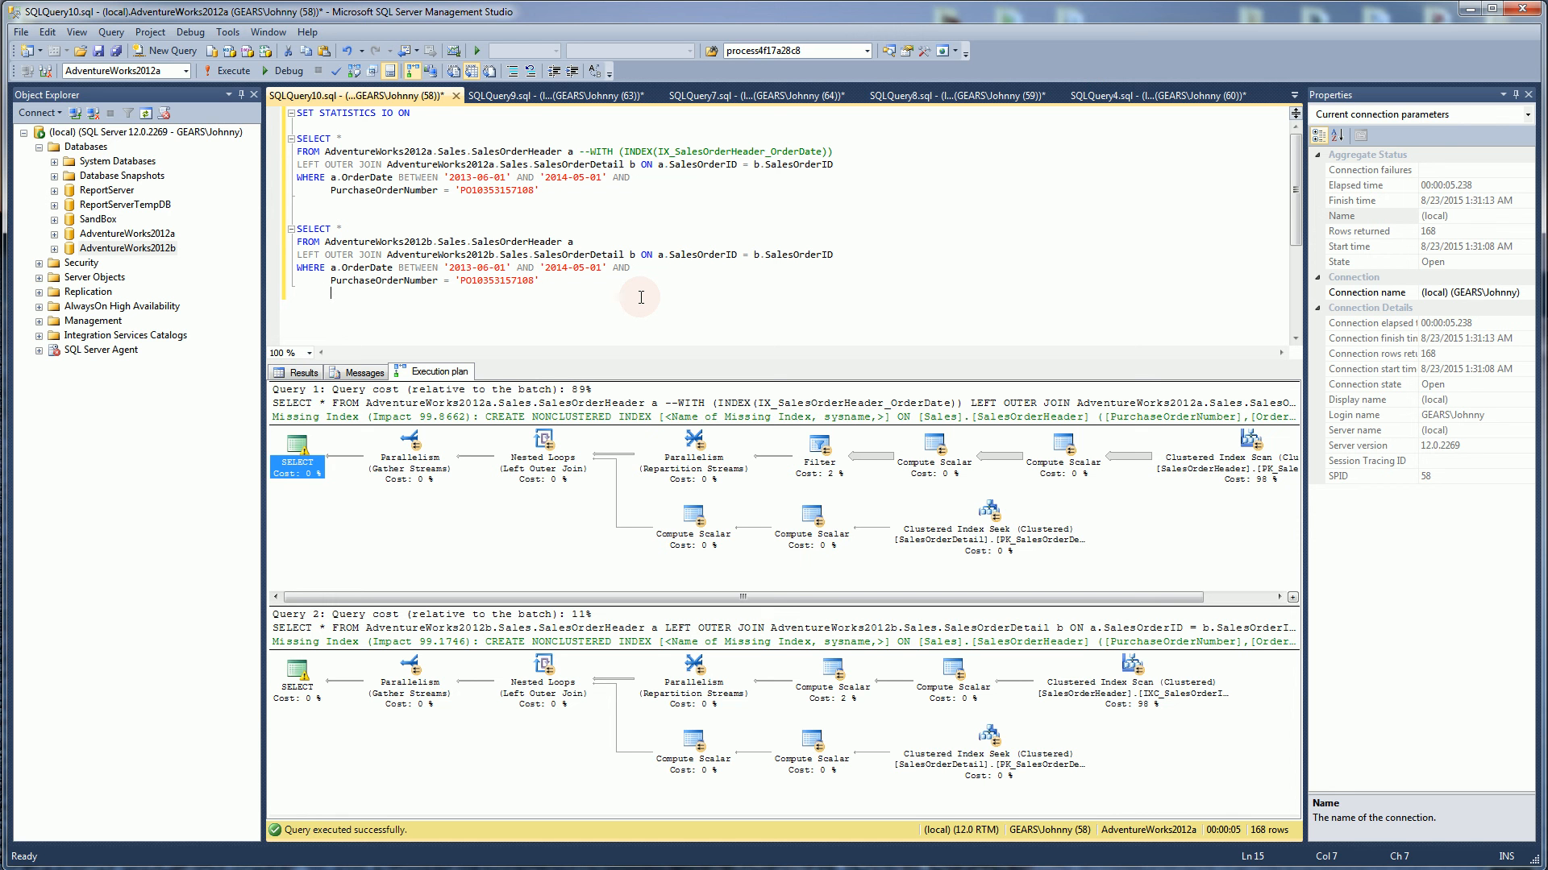